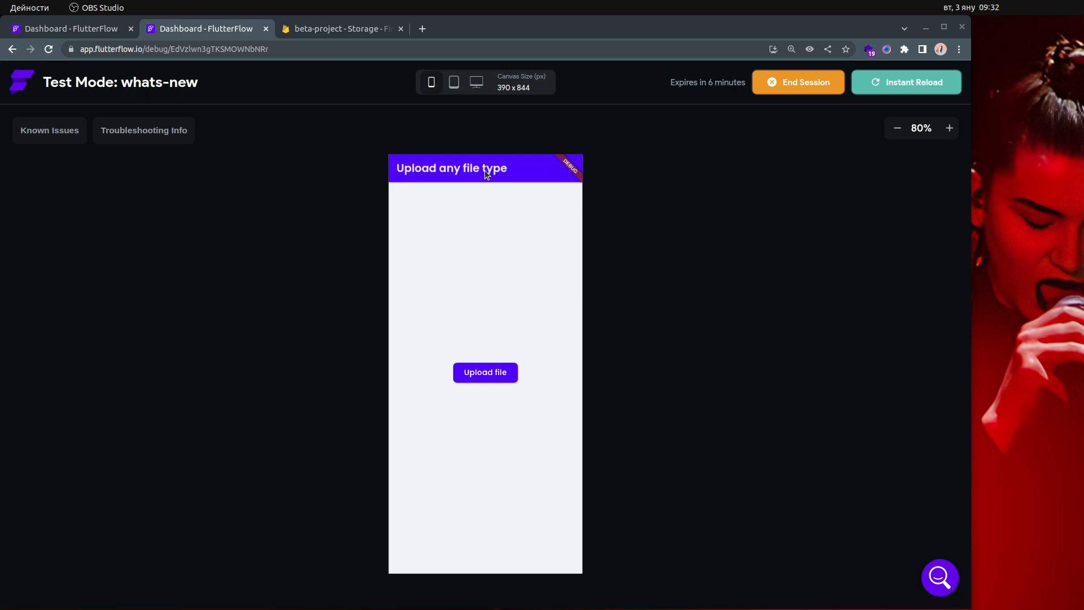
Step: View the empty beta-project Storage files in Firebase Console, then return to the test app
left_click(339, 28)
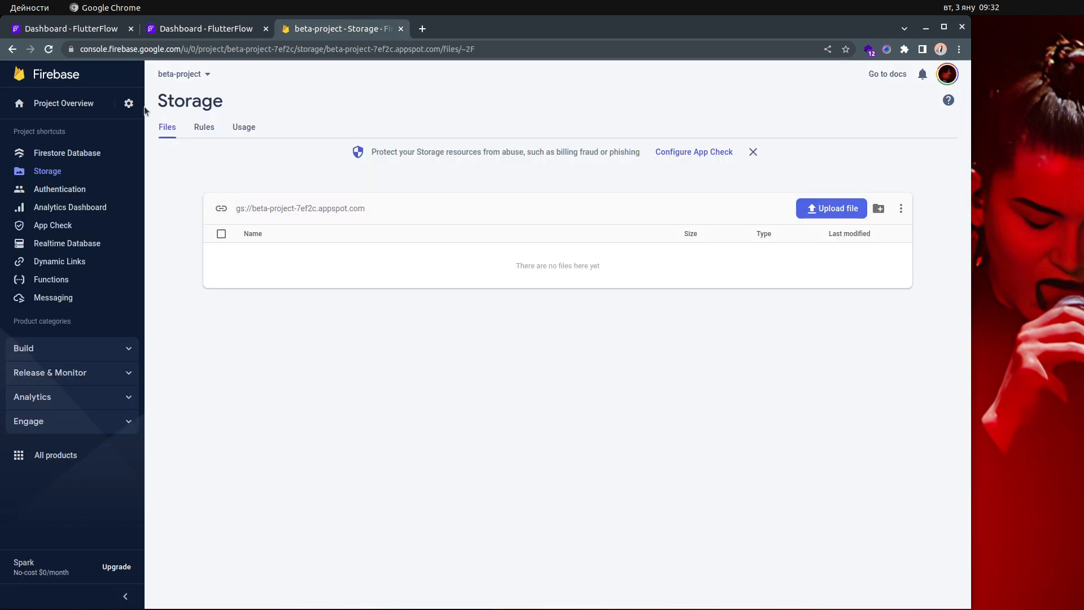
mouse_move(472, 335)
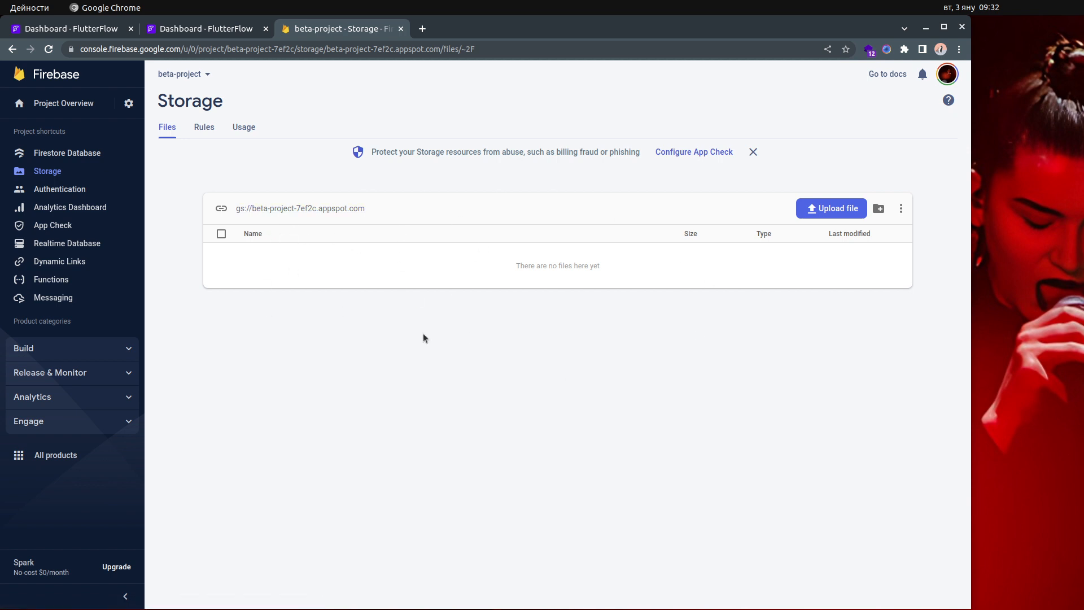
mouse_move(380, 249)
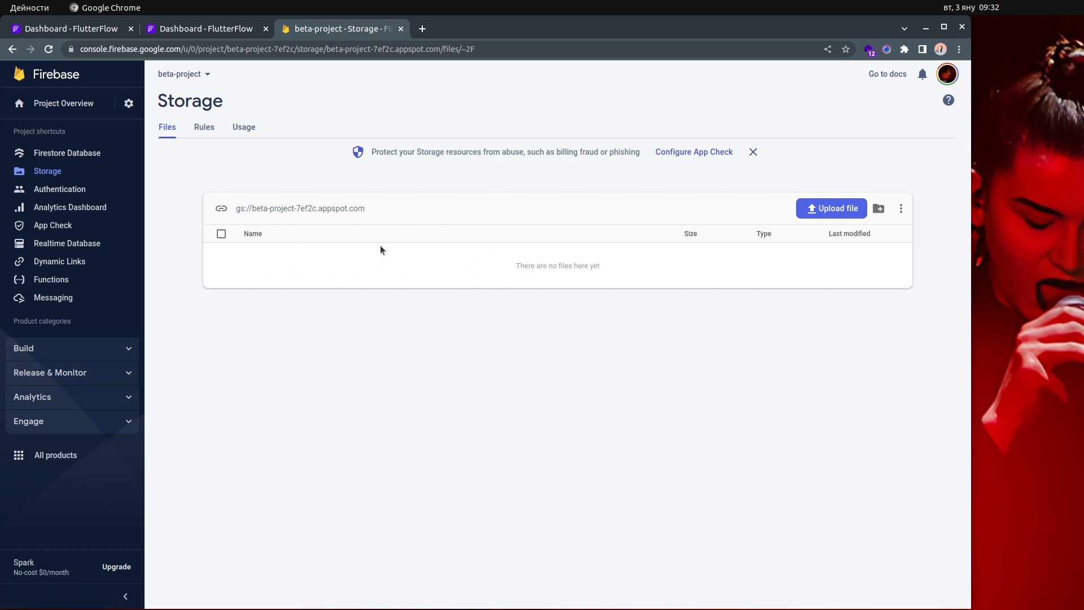
left_click(204, 29)
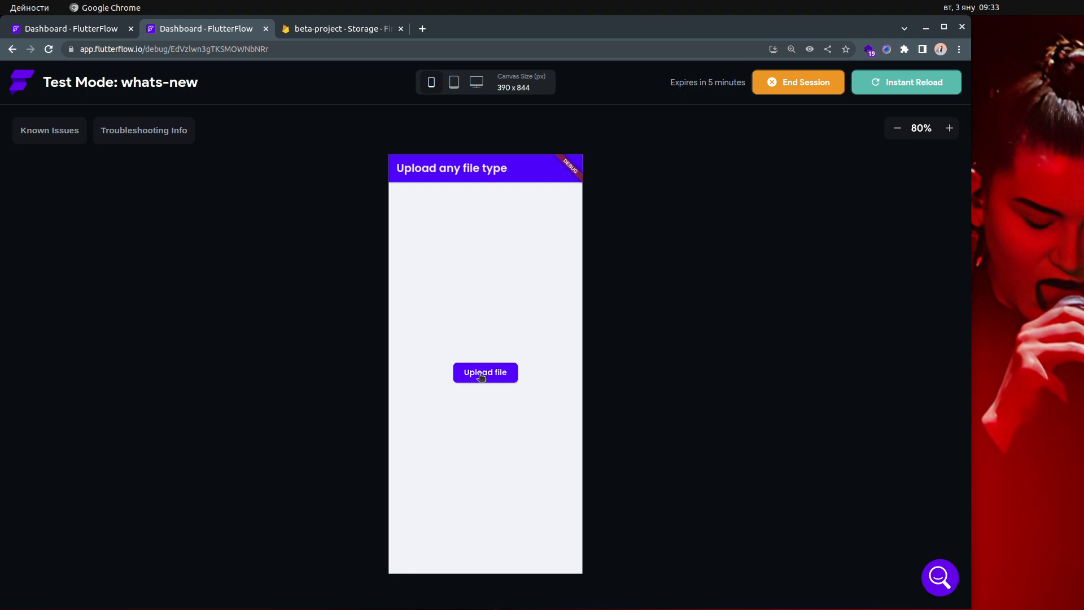
left_click(485, 372)
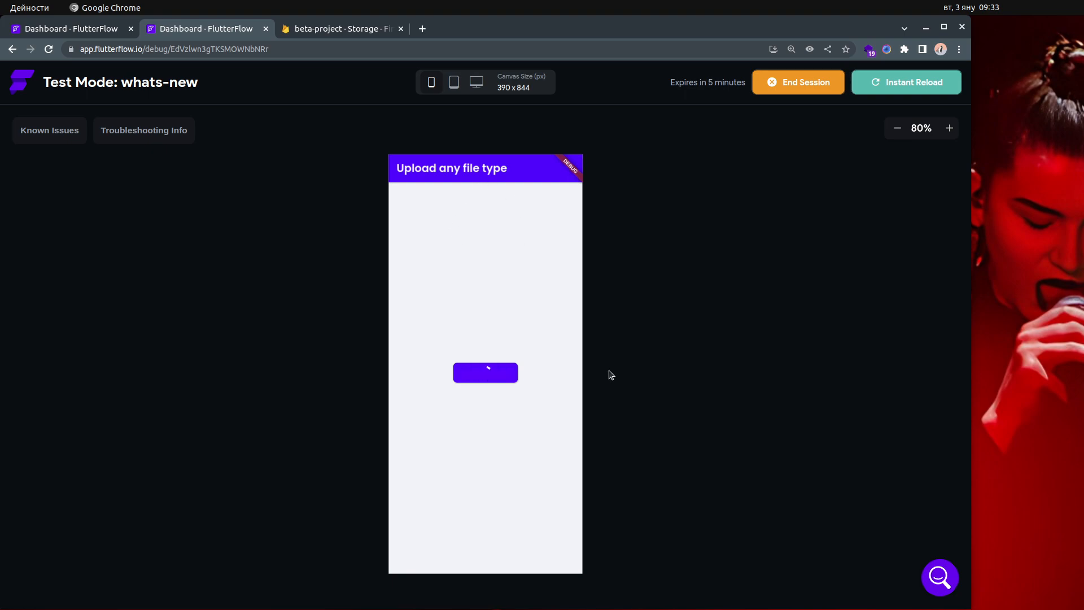
left_click(484, 372)
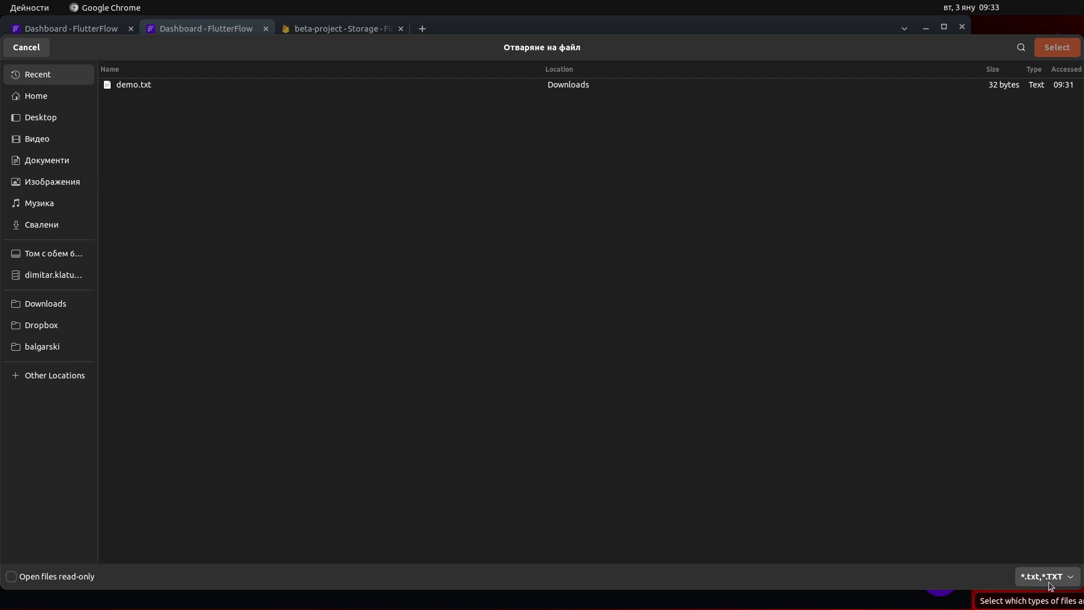
mouse_move(140, 90)
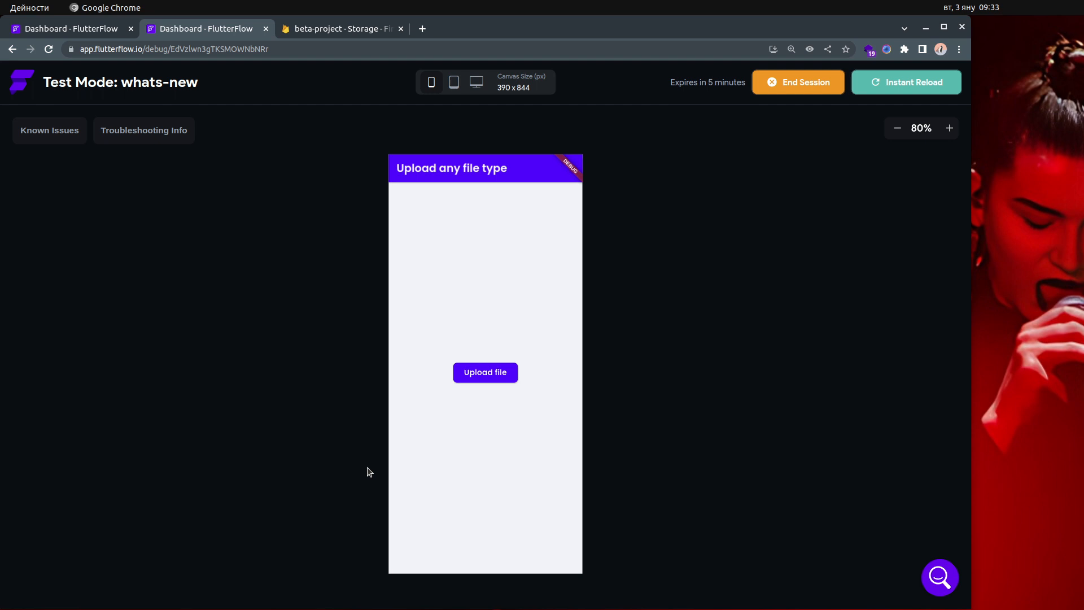
left_click(338, 28)
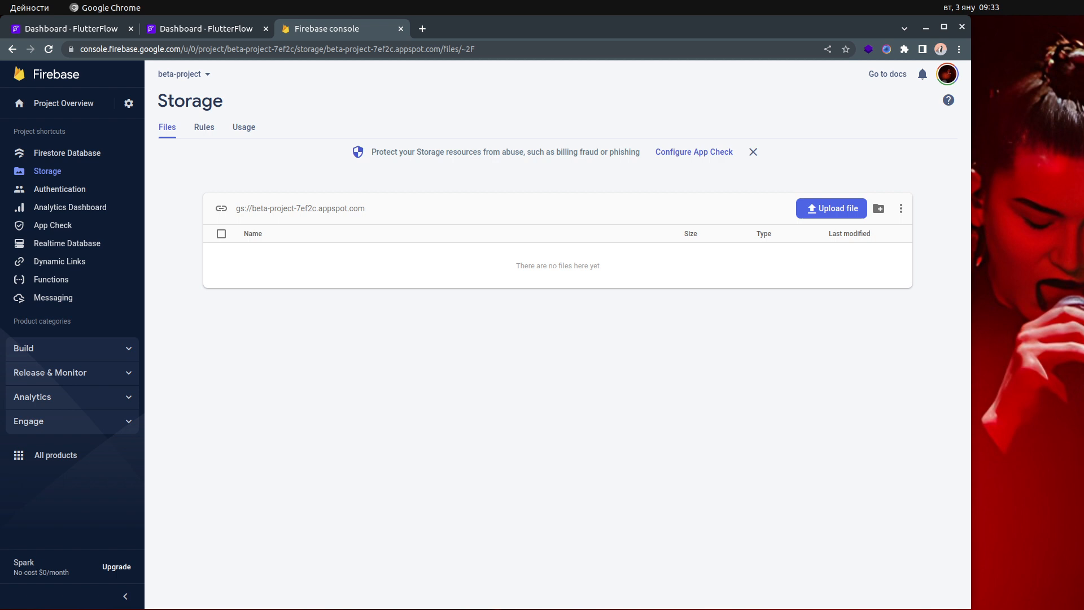
left_click(204, 28)
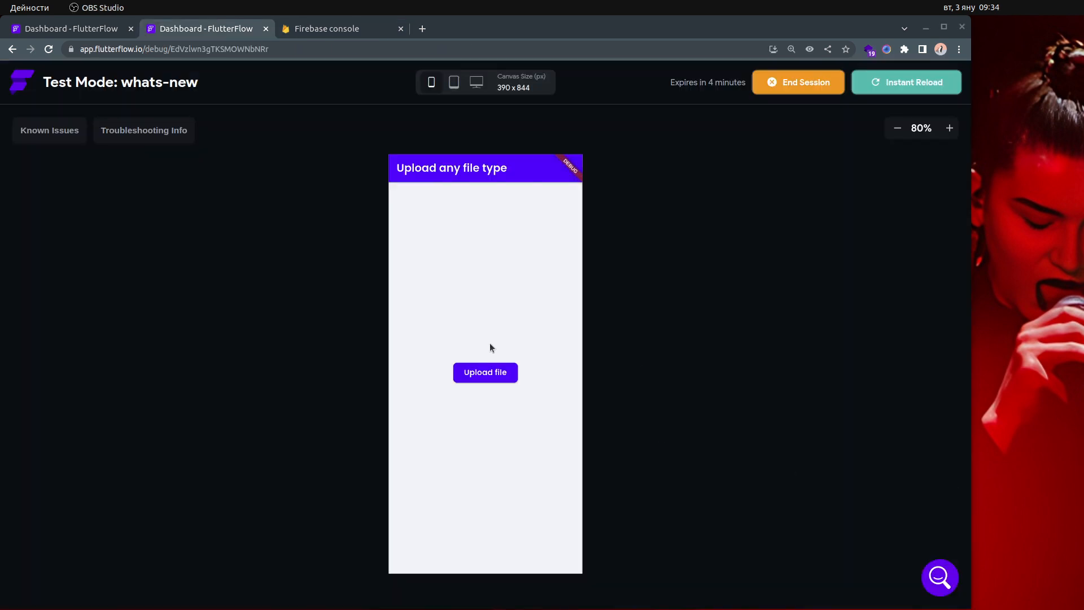
mouse_move(416, 317)
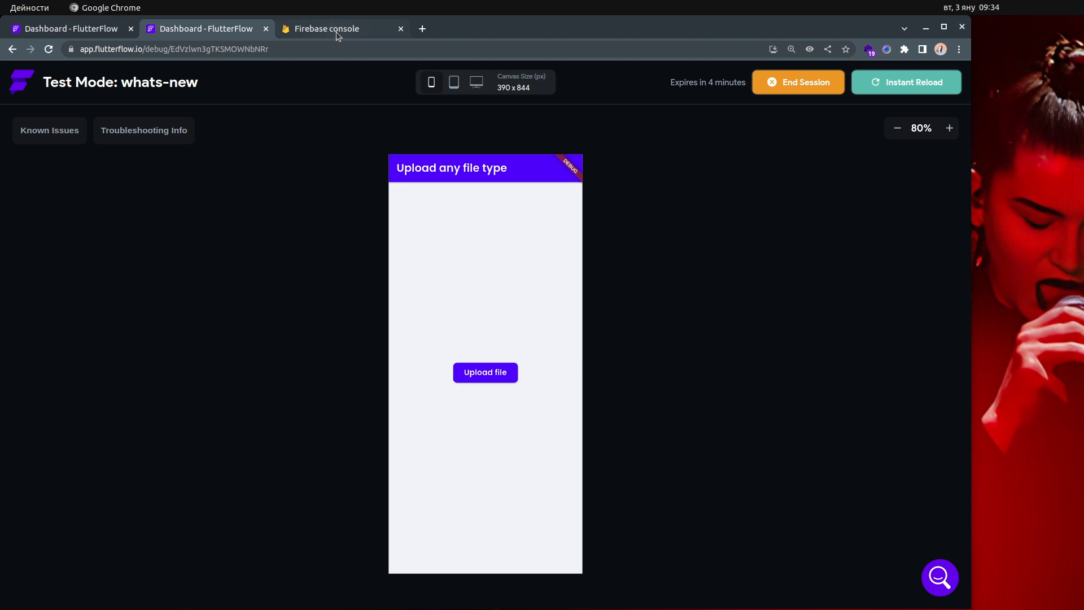
left_click(322, 29)
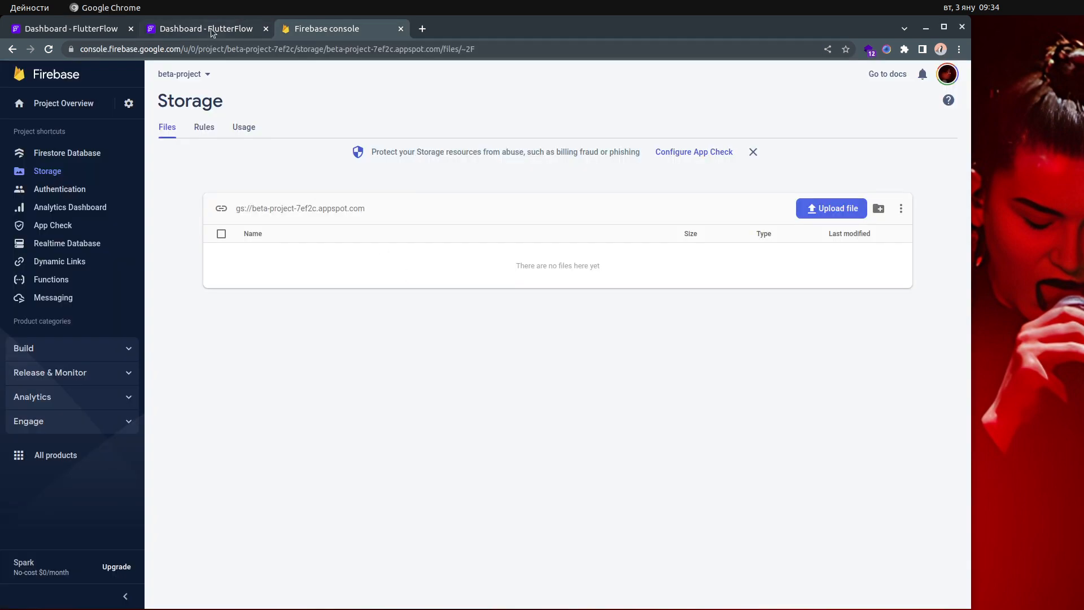
left_click(203, 28)
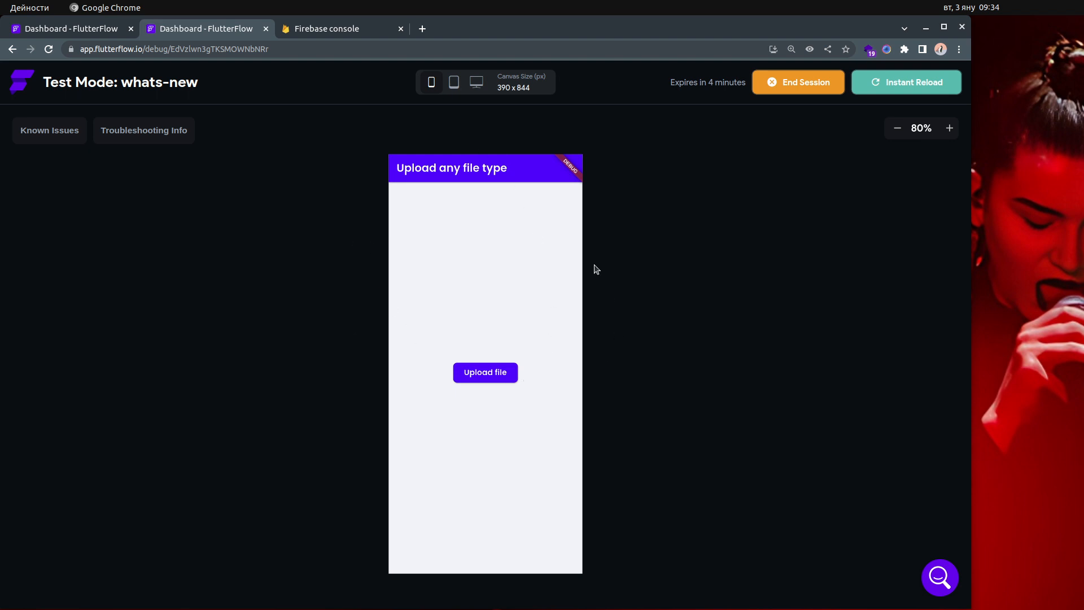
mouse_move(664, 316)
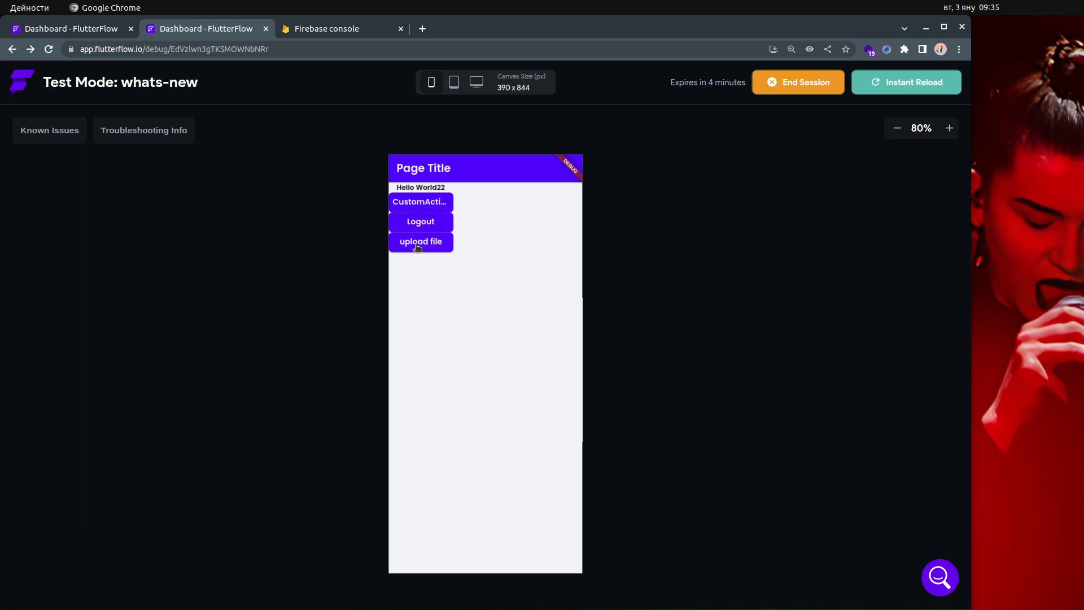
Step: Upload demo.txt through the test app's upload page, then switch to Firebase Console
left_click(420, 241)
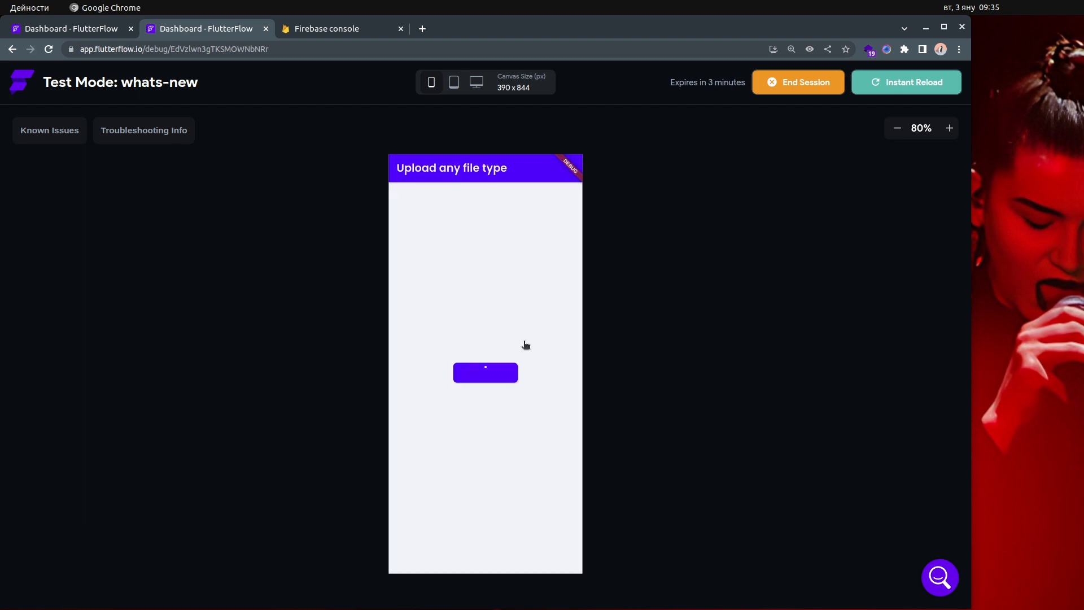
left_click(484, 372)
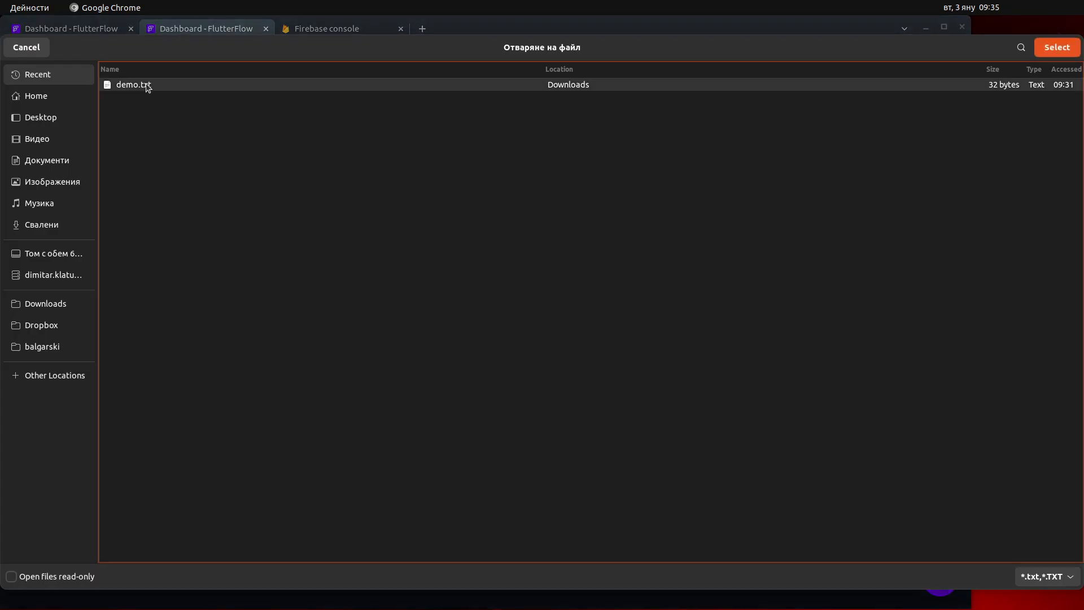
left_click(1055, 47)
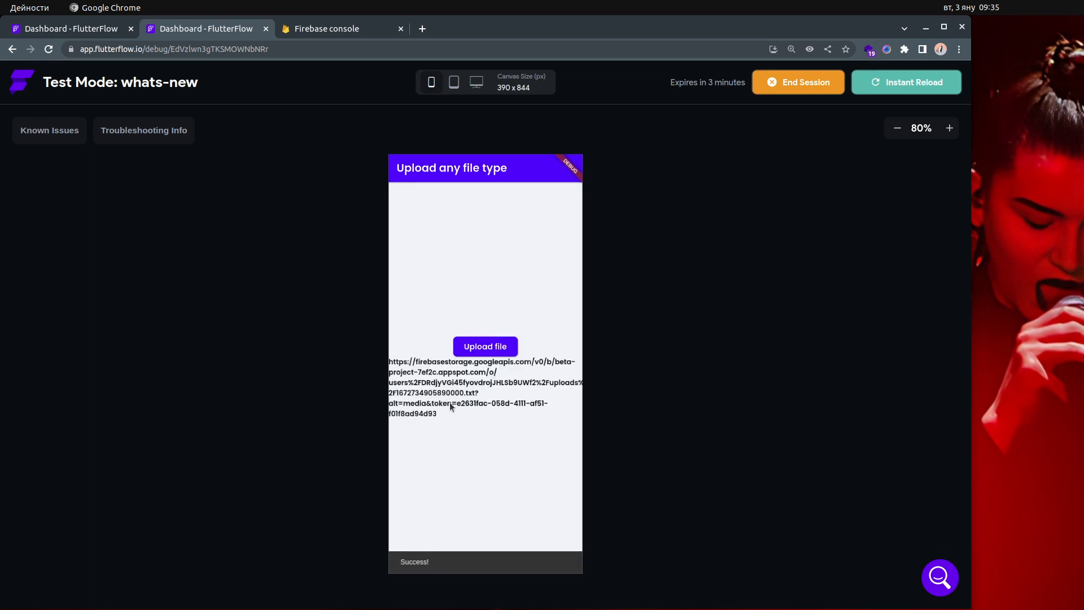
left_click(324, 28)
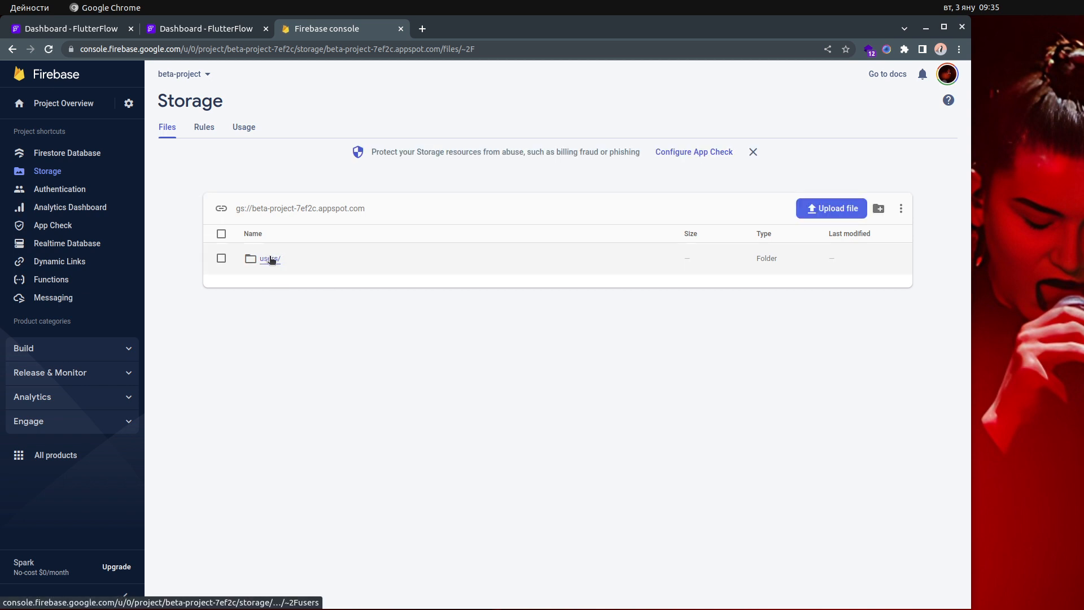
Step: Open users/<id>/uploads in Storage and inspect the 32-byte text/plain file's details
left_click(268, 257)
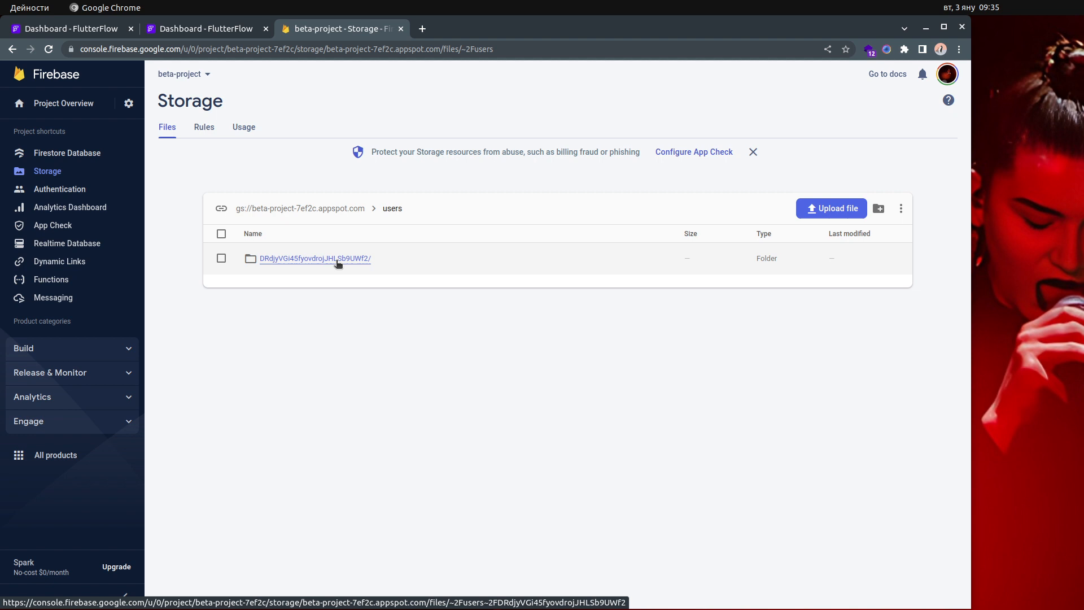
left_click(315, 258)
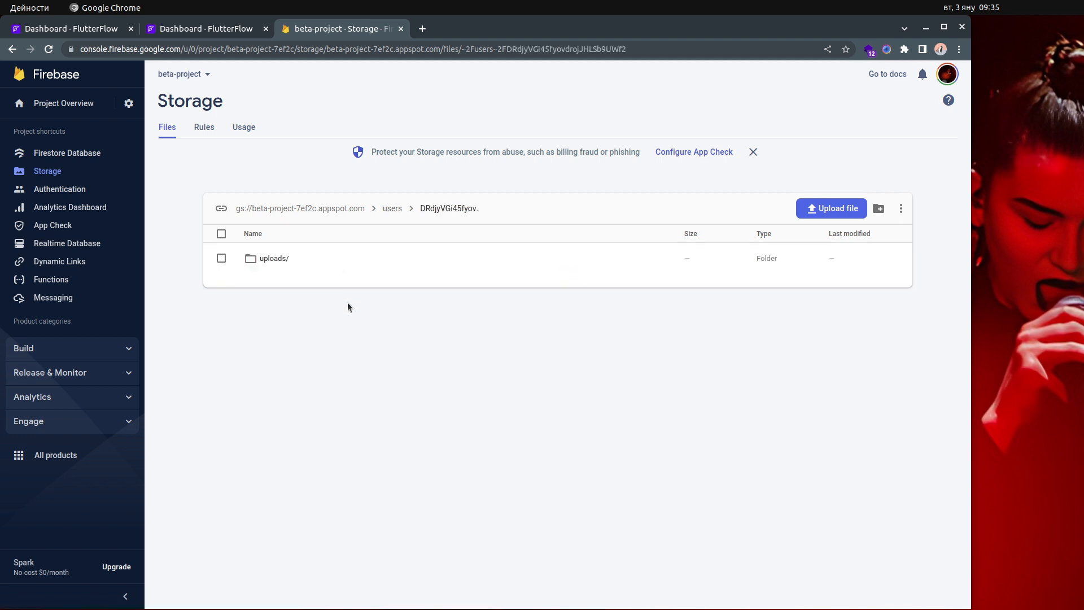
left_click(274, 258)
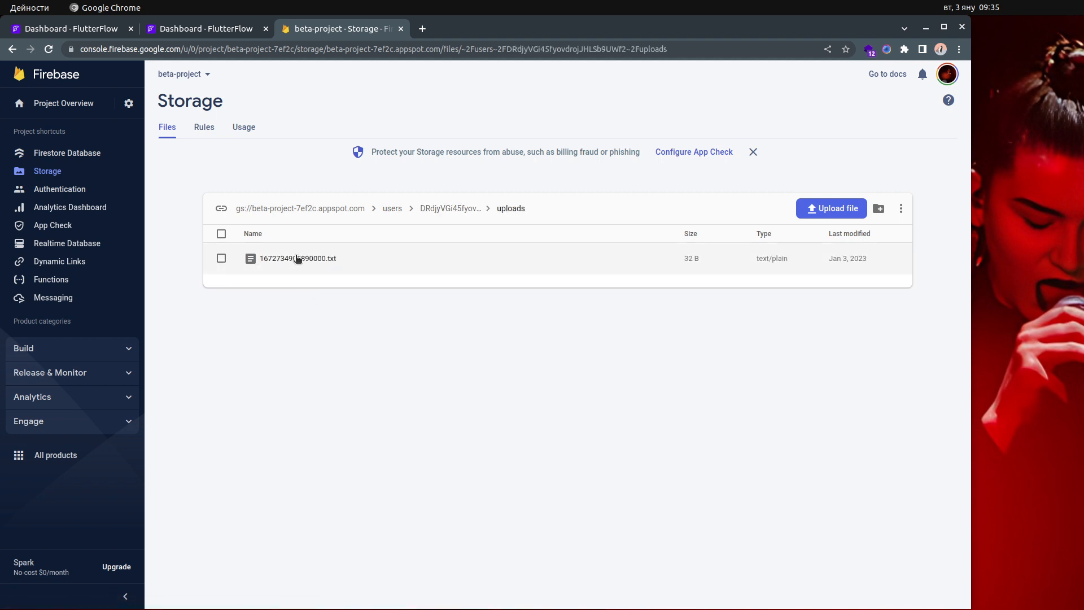
left_click(298, 258)
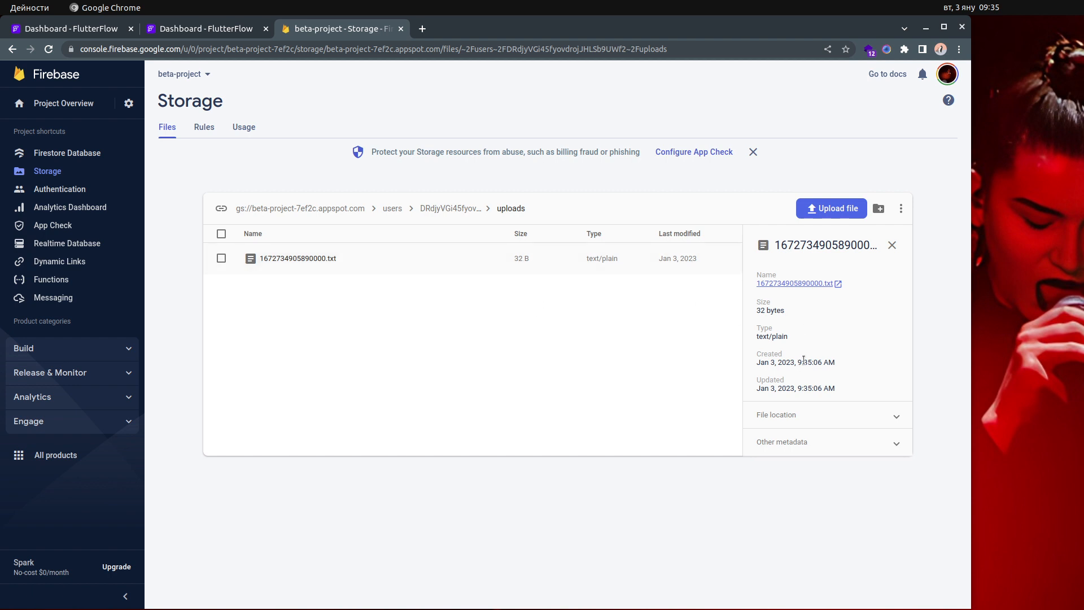
mouse_move(805, 359)
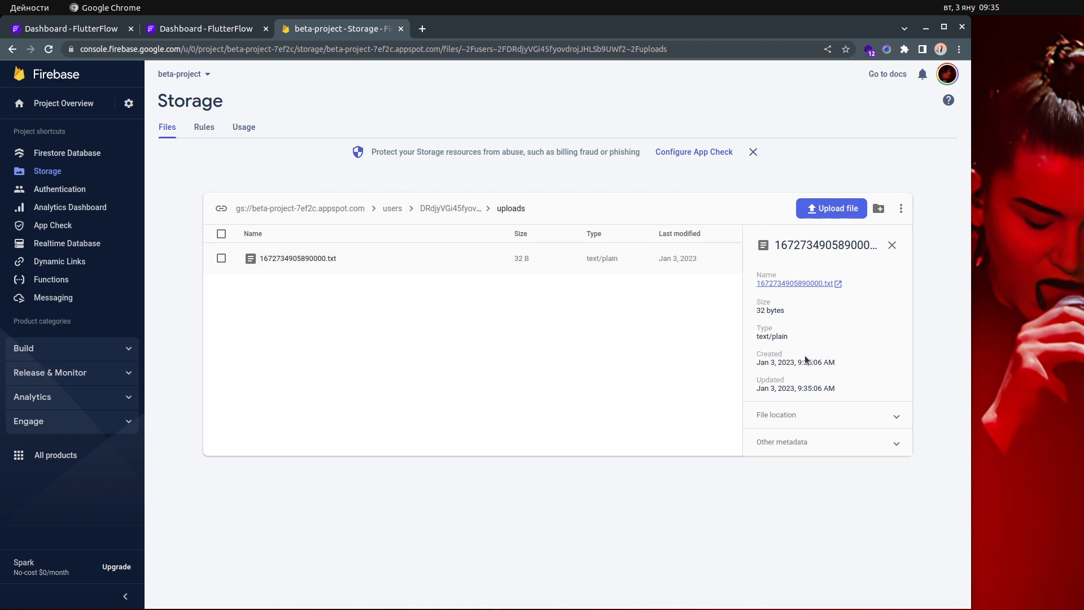
left_click(891, 245)
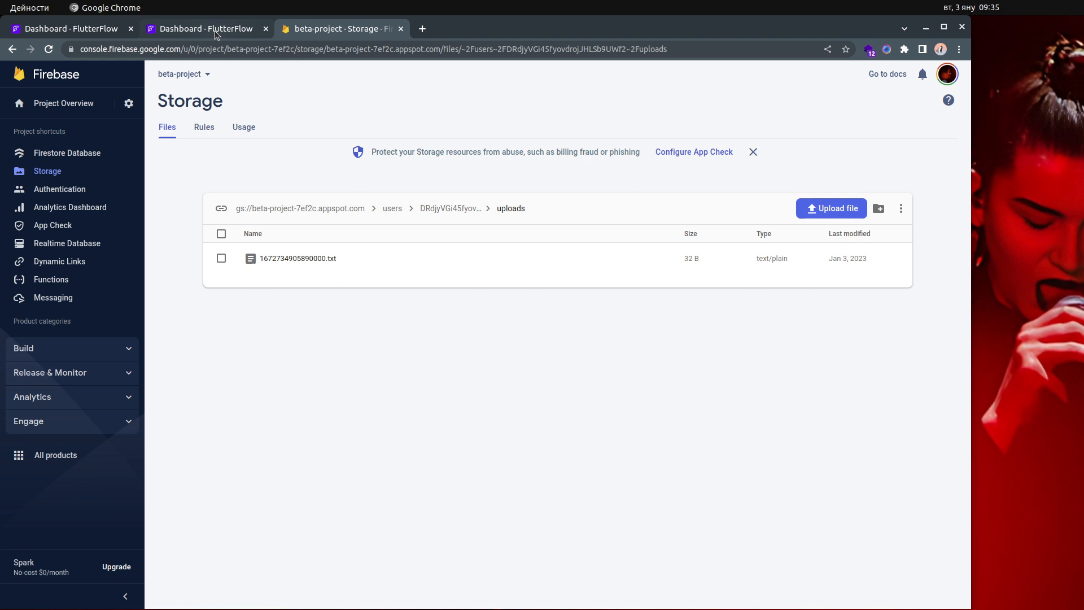
left_click(206, 28)
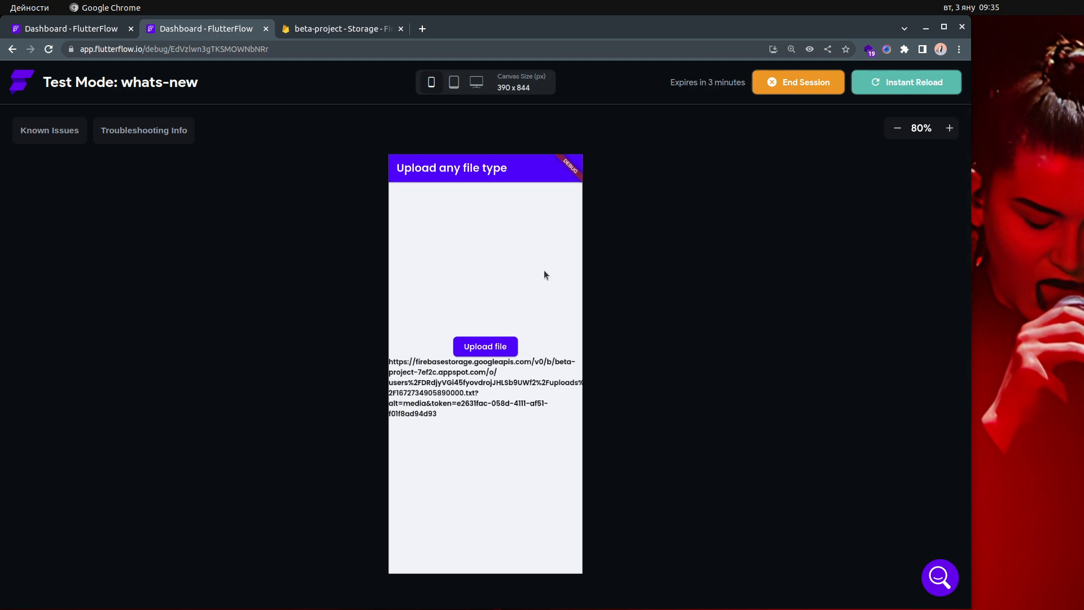
mouse_move(462, 272)
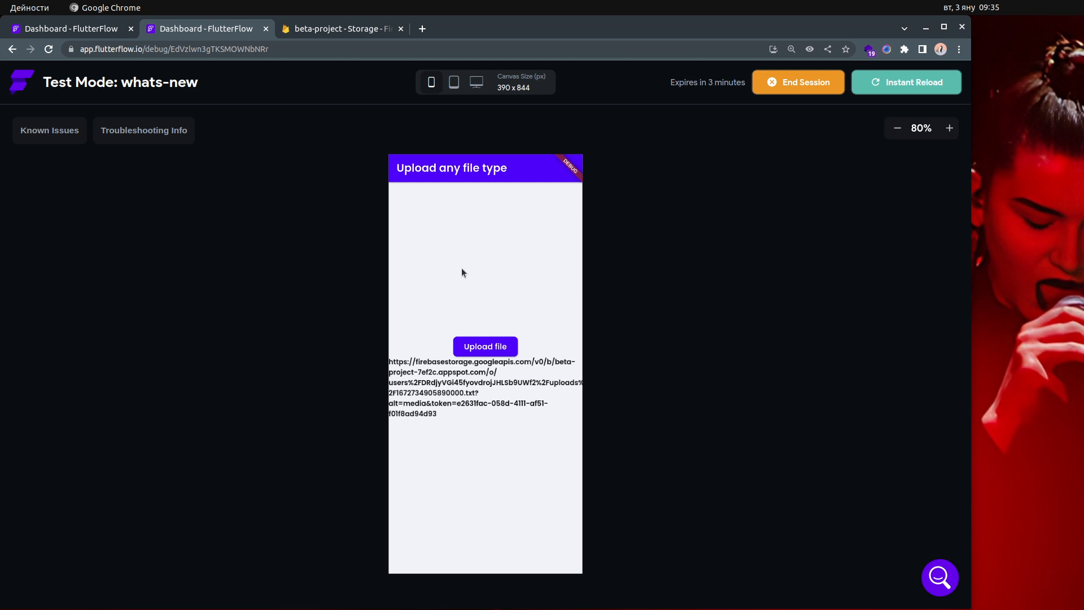
mouse_move(530, 253)
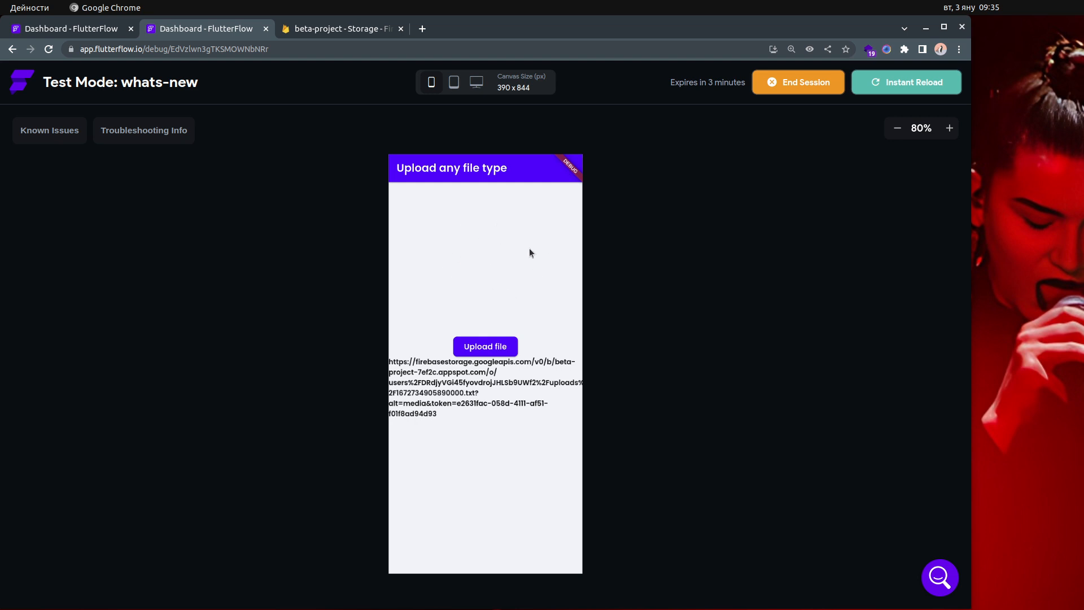
mouse_move(502, 240)
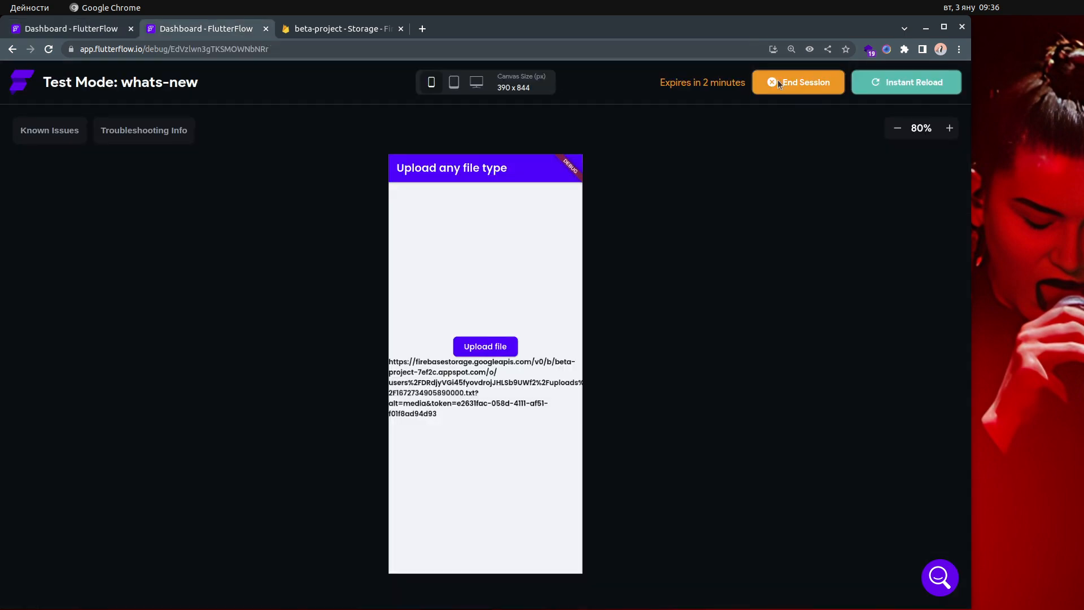
Step: End the Test Mode session to return to the FlutterFlow editor
left_click(69, 28)
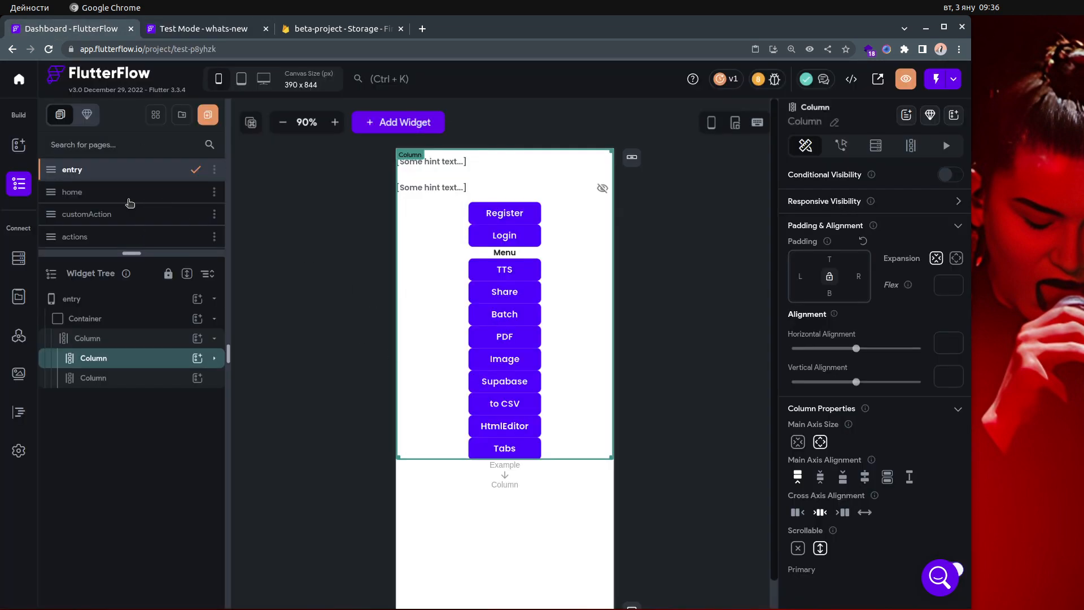
Step: Select the home page's upload file button, then open the uploadanyfiletype page
left_click(501, 160)
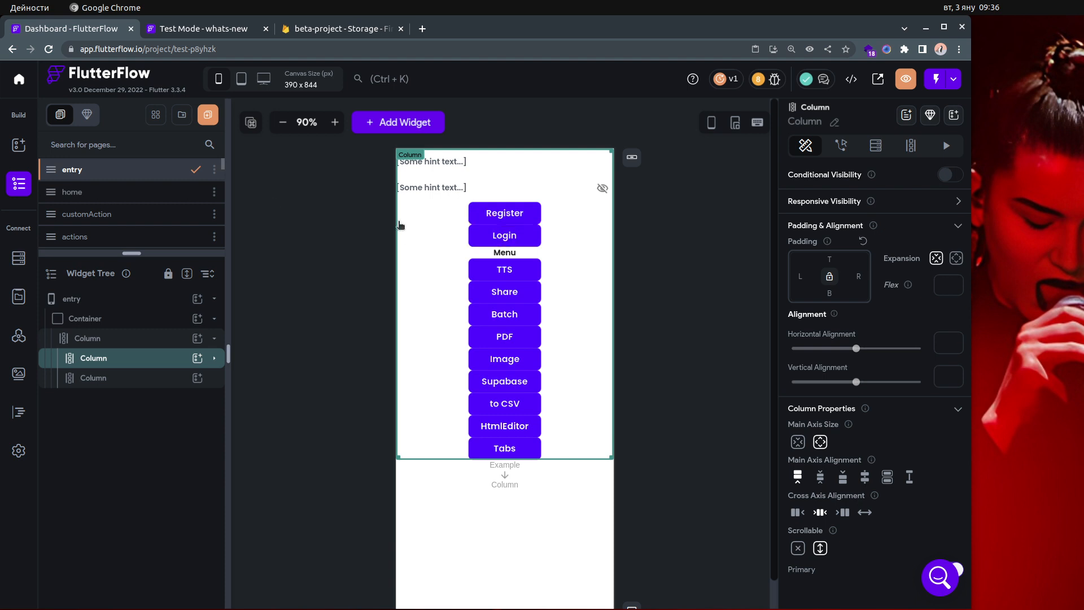
left_click(72, 191)
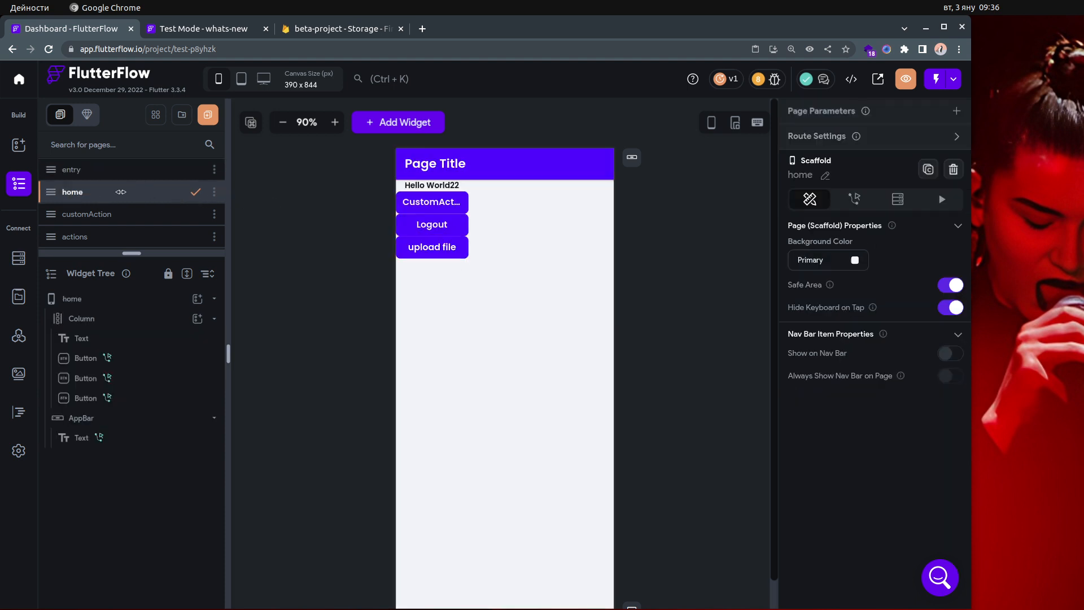
left_click(431, 185)
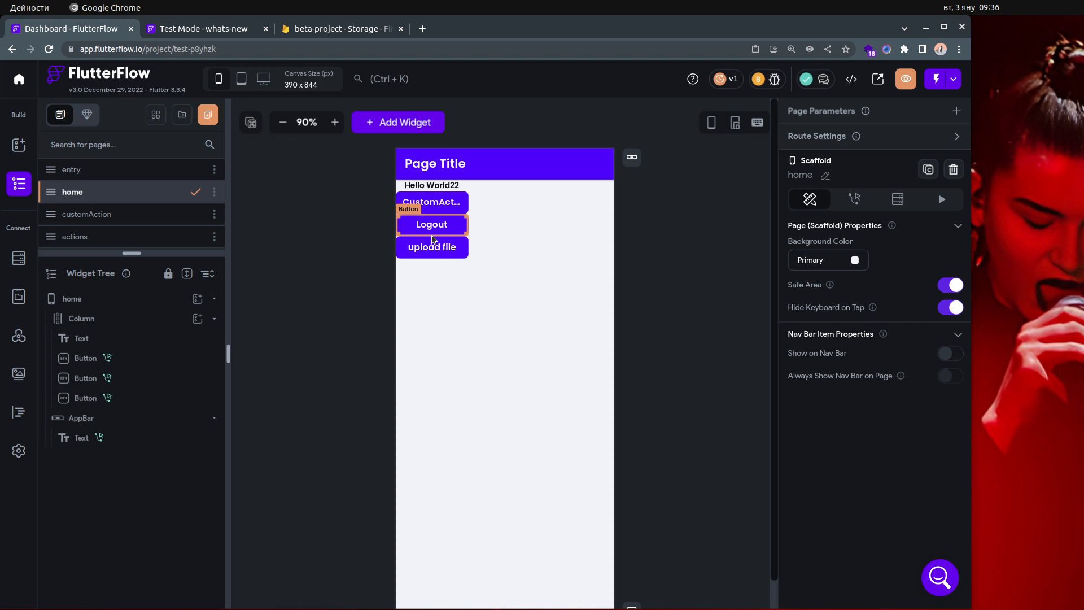
left_click(431, 247)
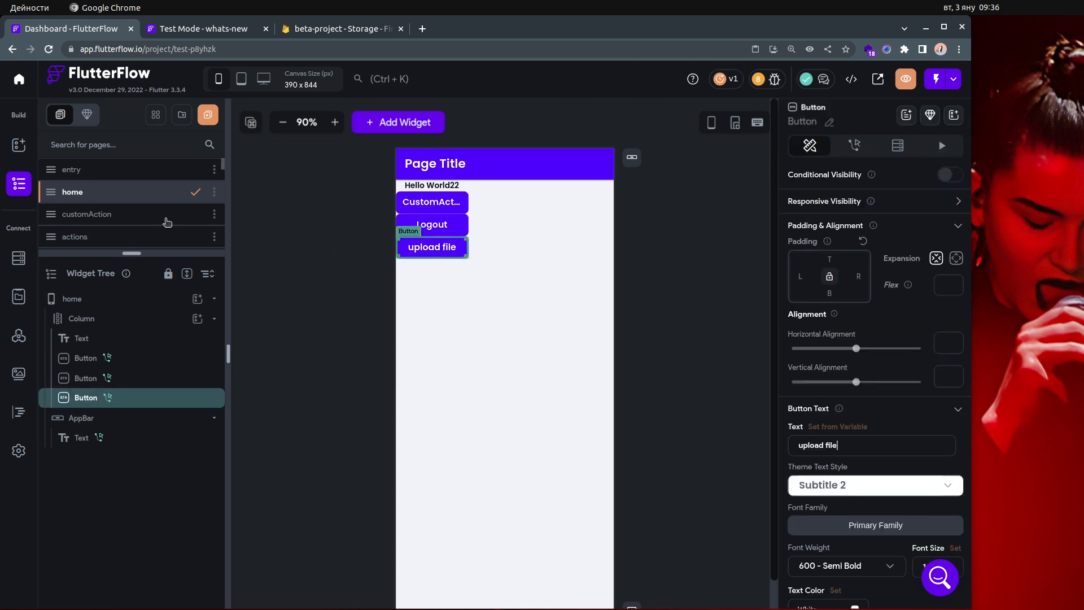
scroll("down", 3)
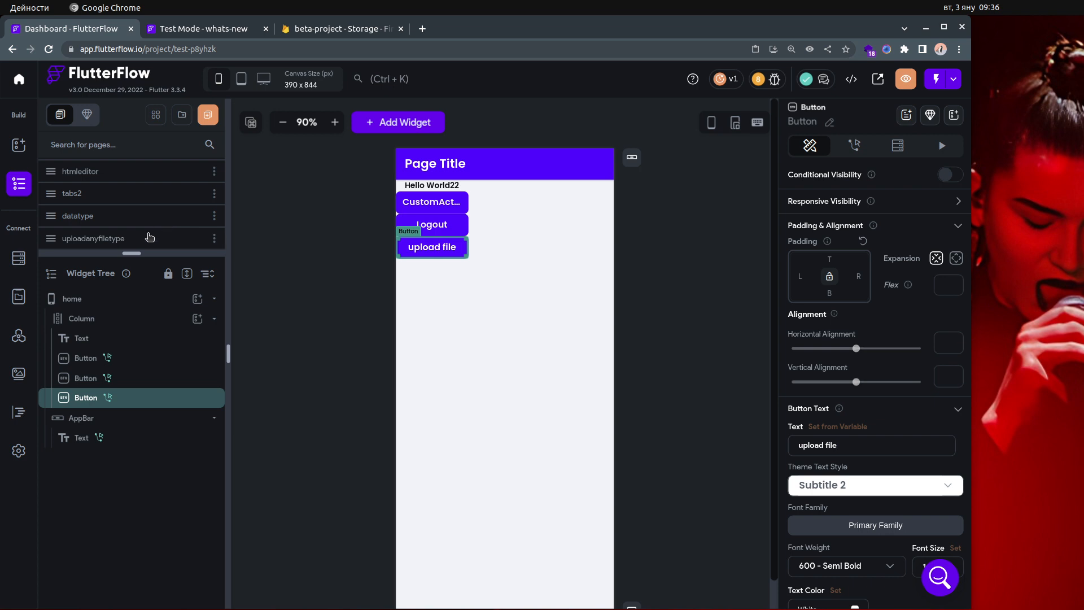
left_click(92, 238)
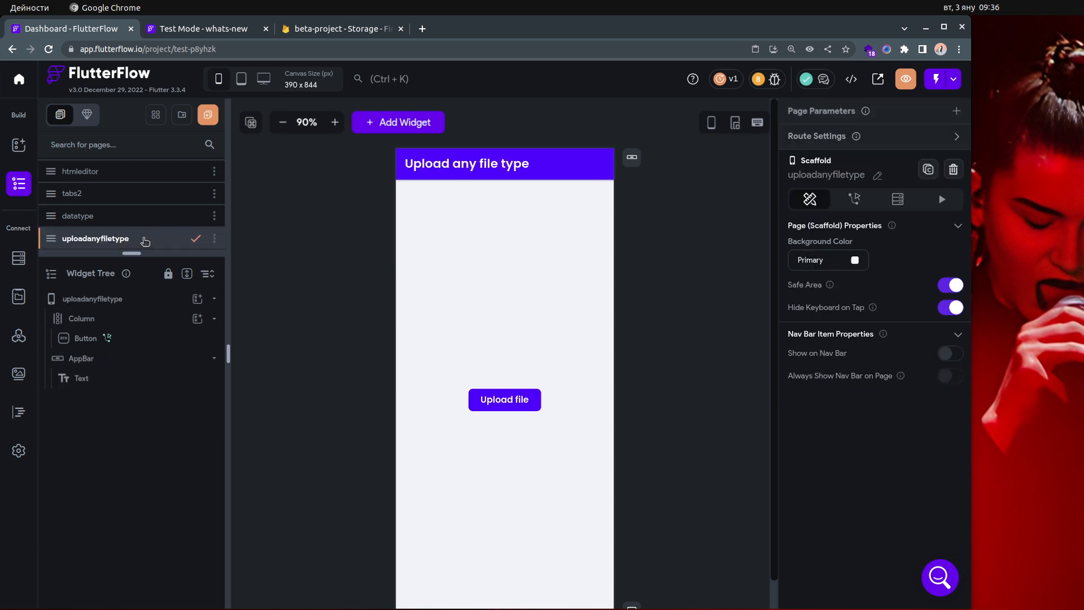
Step: Select the Upload file button and view its uploadAnyFileType on-tap action with fileType
left_click(504, 399)
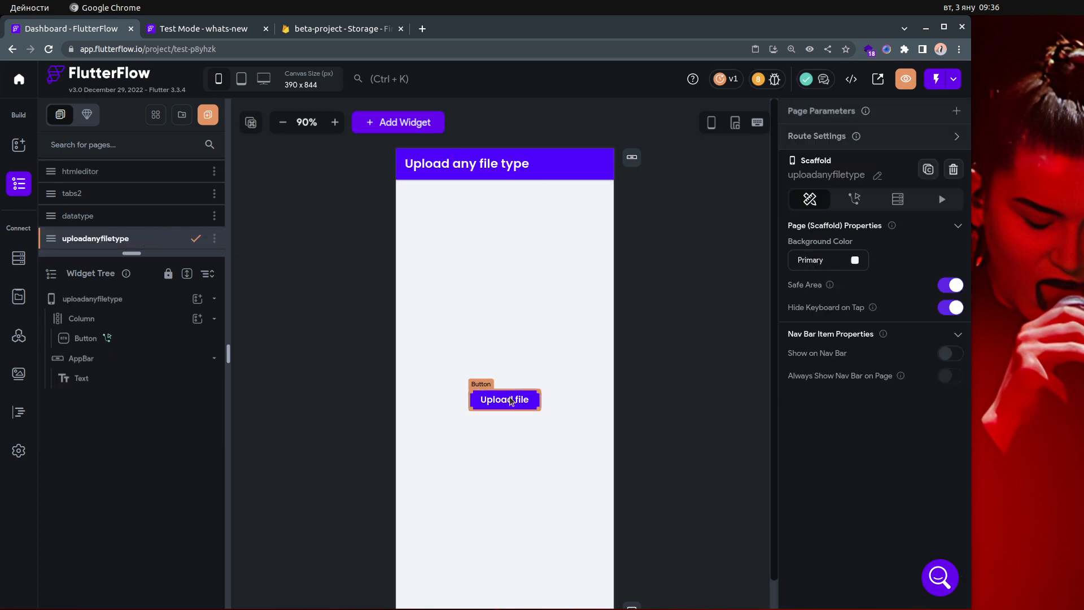
left_click(504, 399)
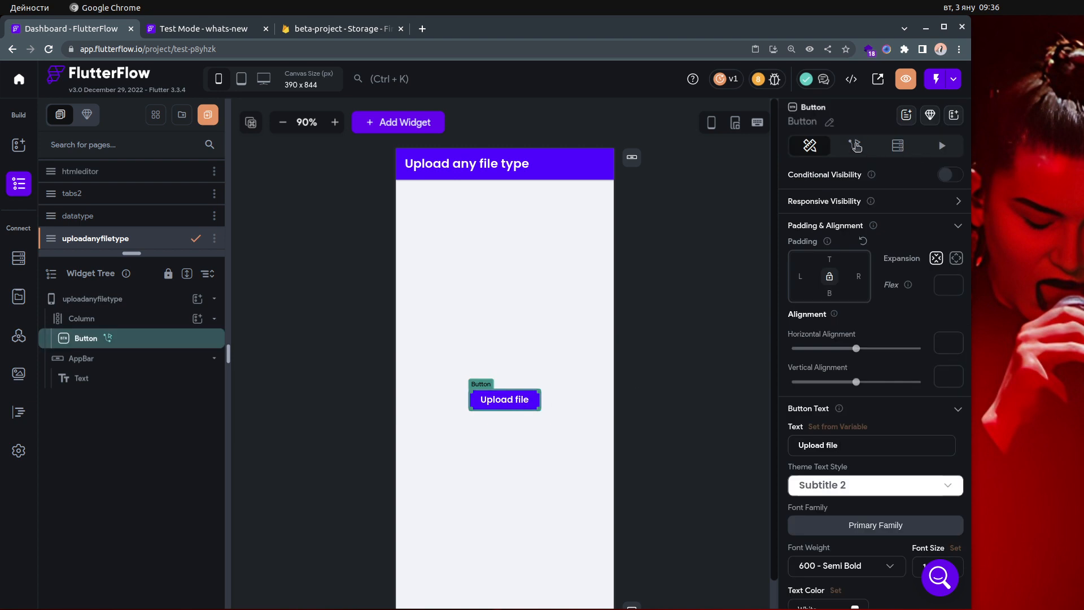
left_click(854, 145)
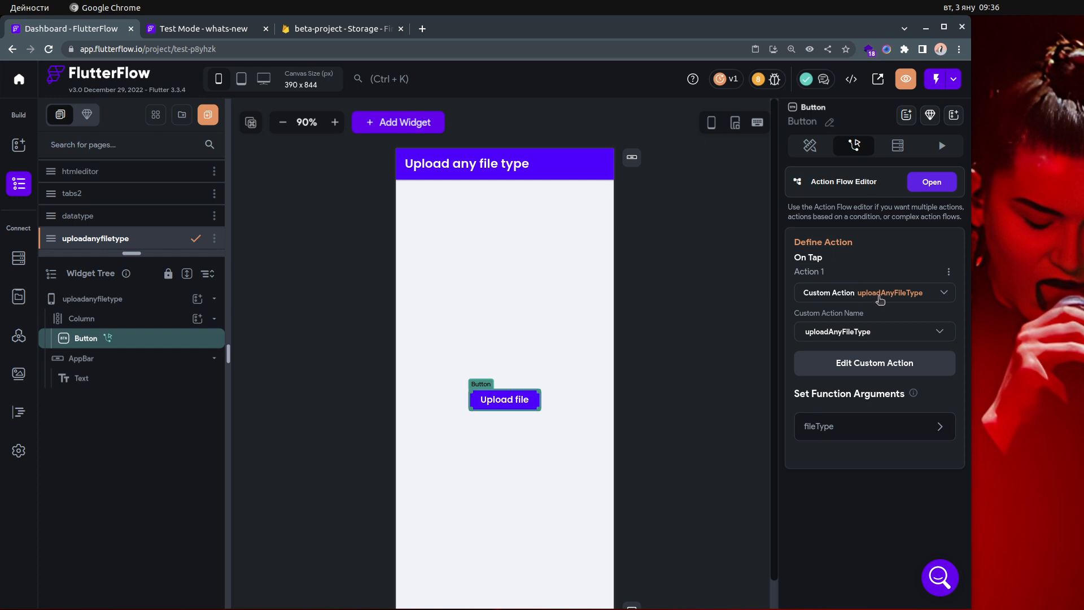
mouse_move(918, 301)
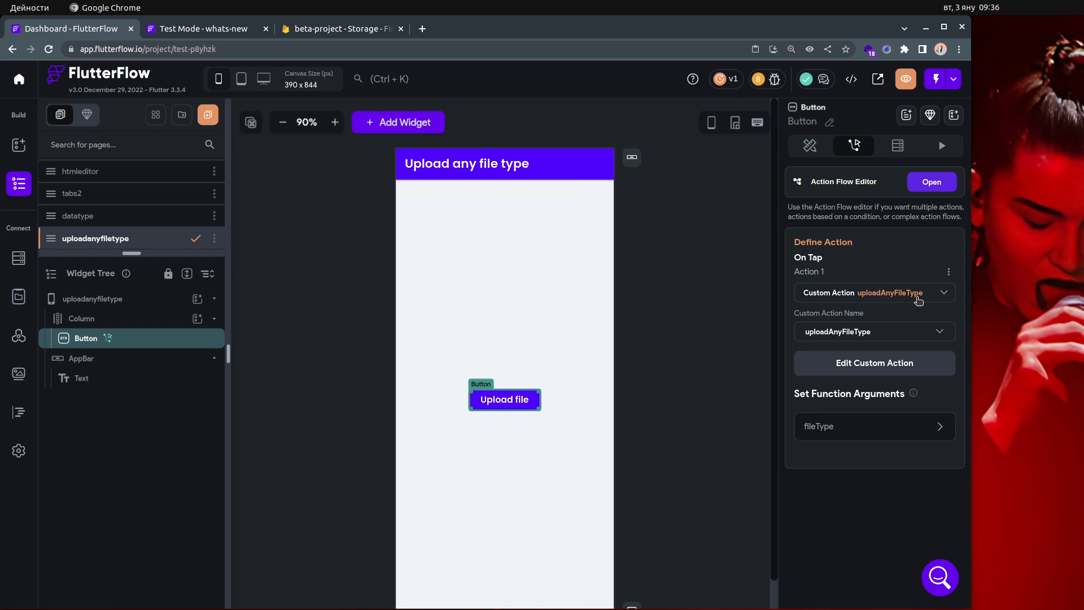
mouse_move(682, 415)
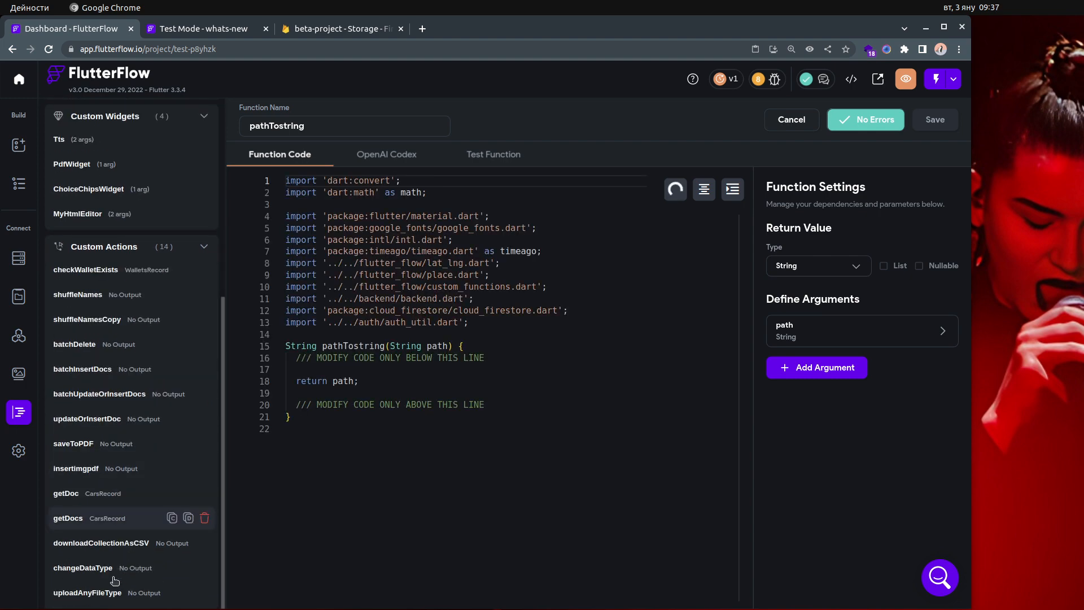
Step: Open the uploadAnyFileType custom action code and scroll through it
left_click(87, 592)
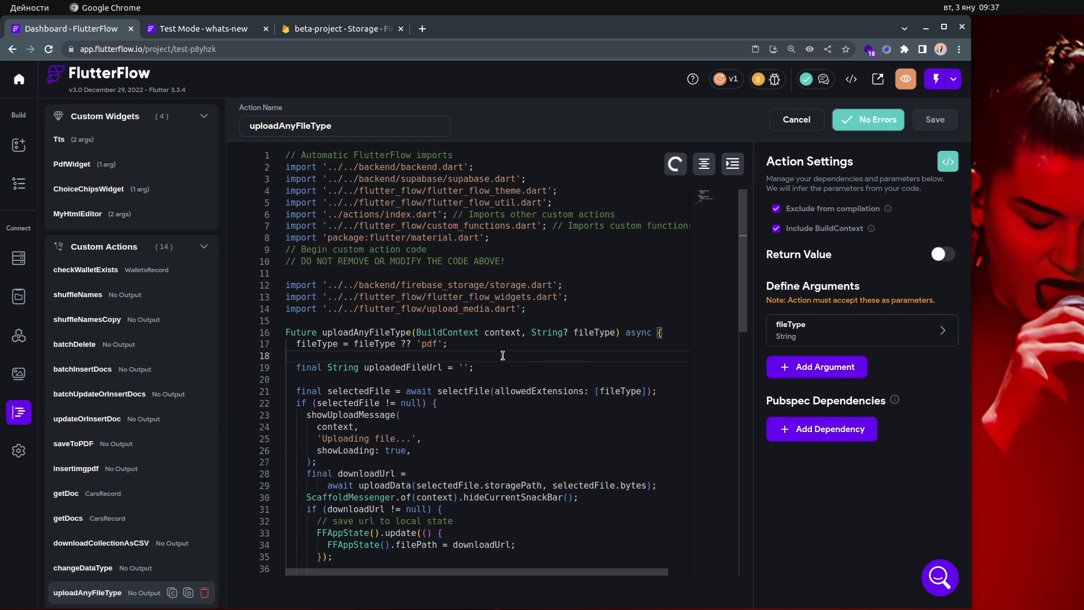
left_click(674, 164)
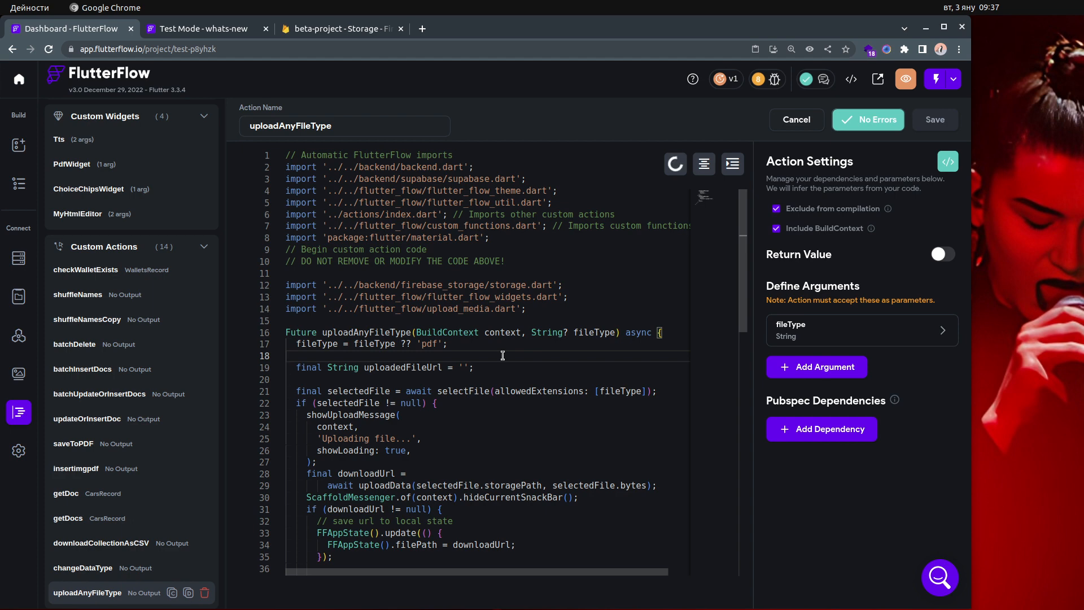
scroll("down", 3)
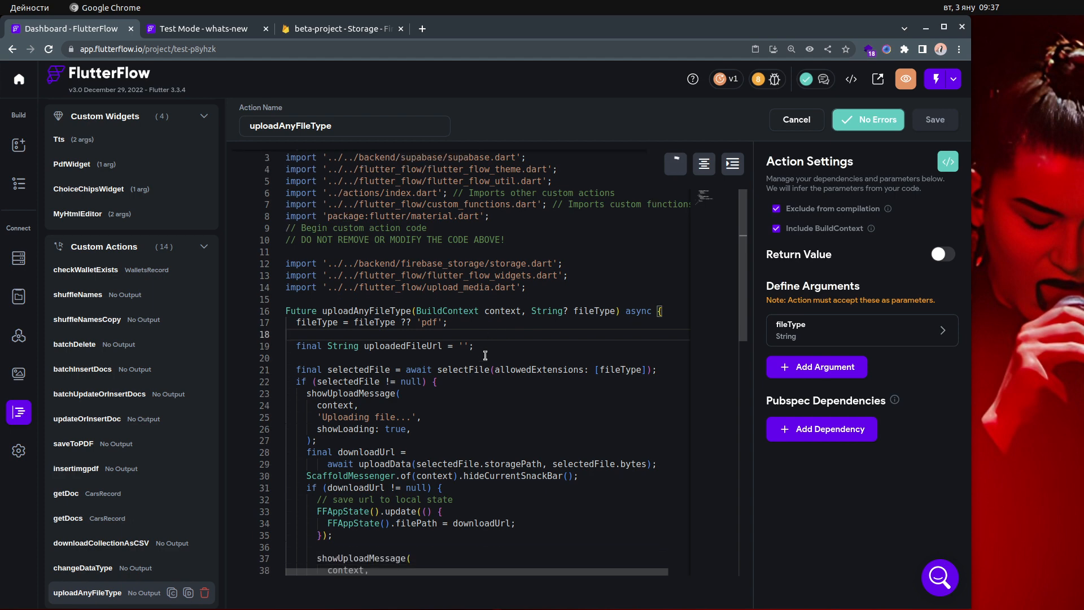
scroll("down", 3)
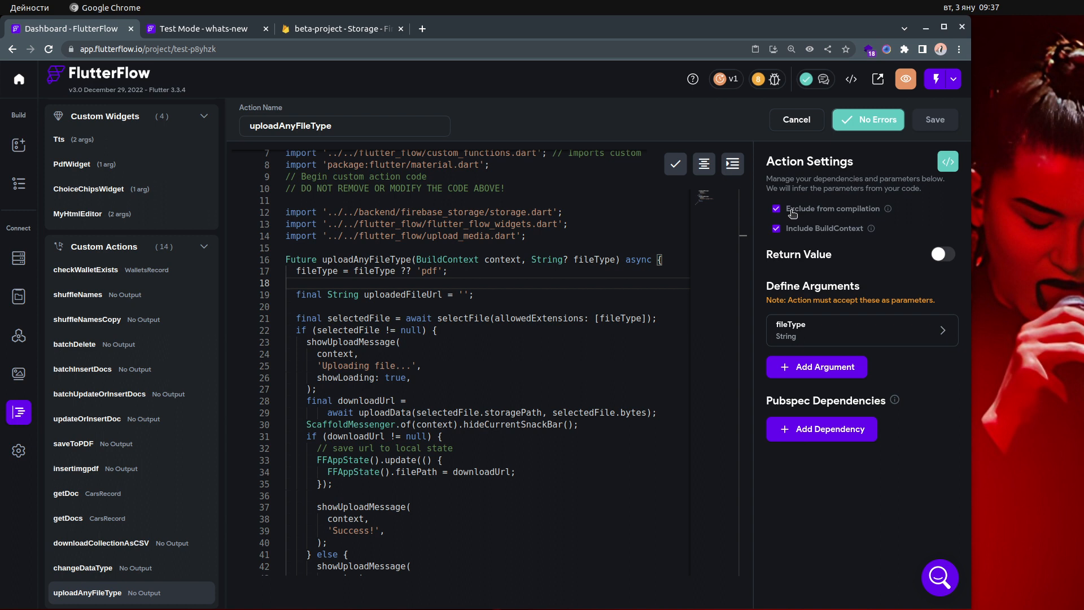
mouse_move(859, 213)
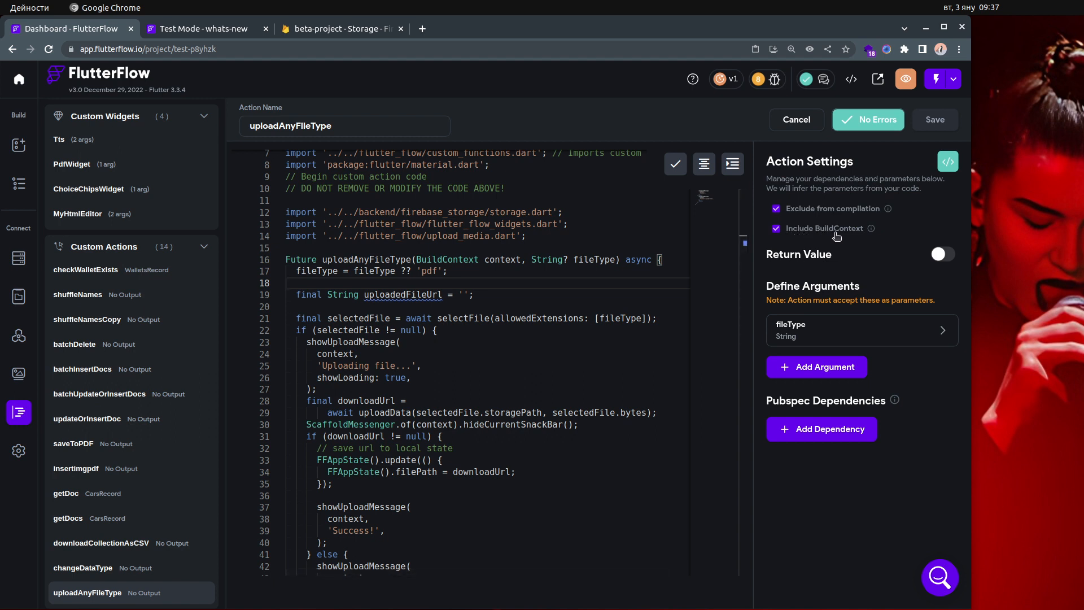
mouse_move(838, 253)
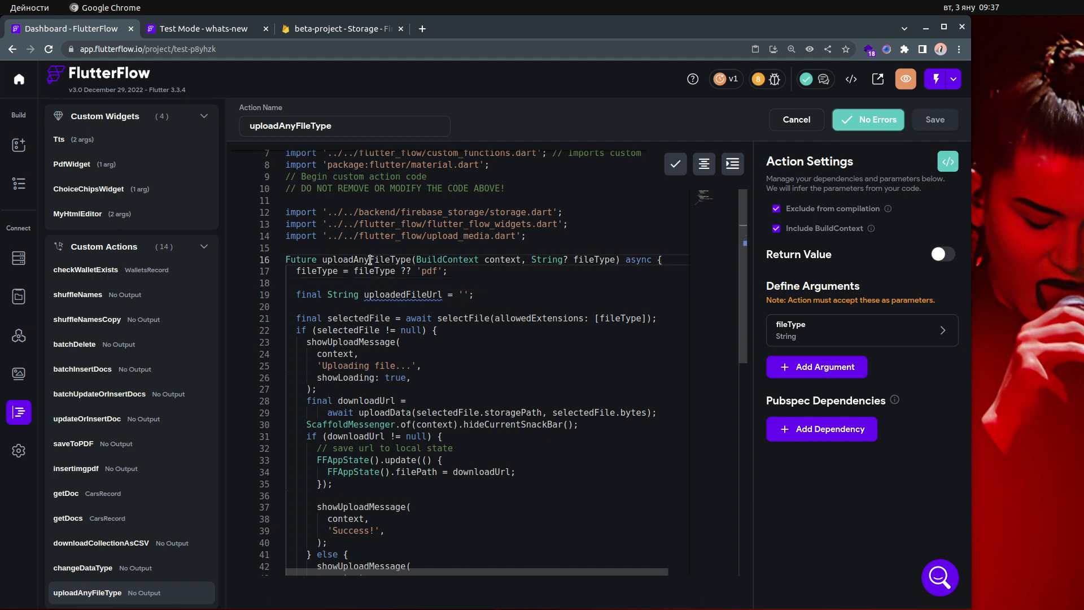
Step: Remove the unused uploadedFileUrl line, save the code, and highlight fileType usages
double_click(364, 259)
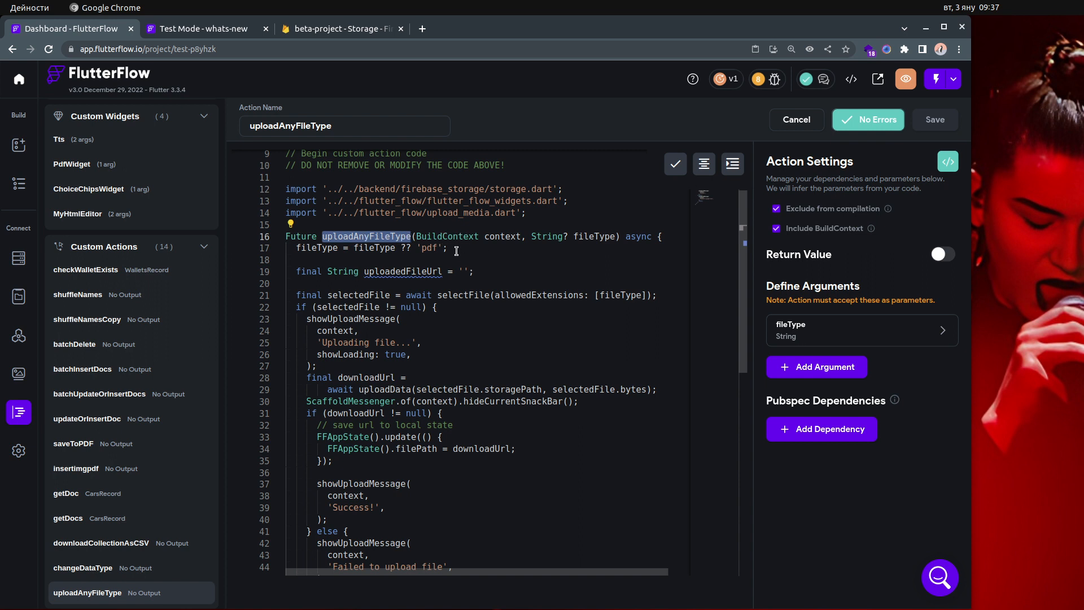
double_click(431, 247)
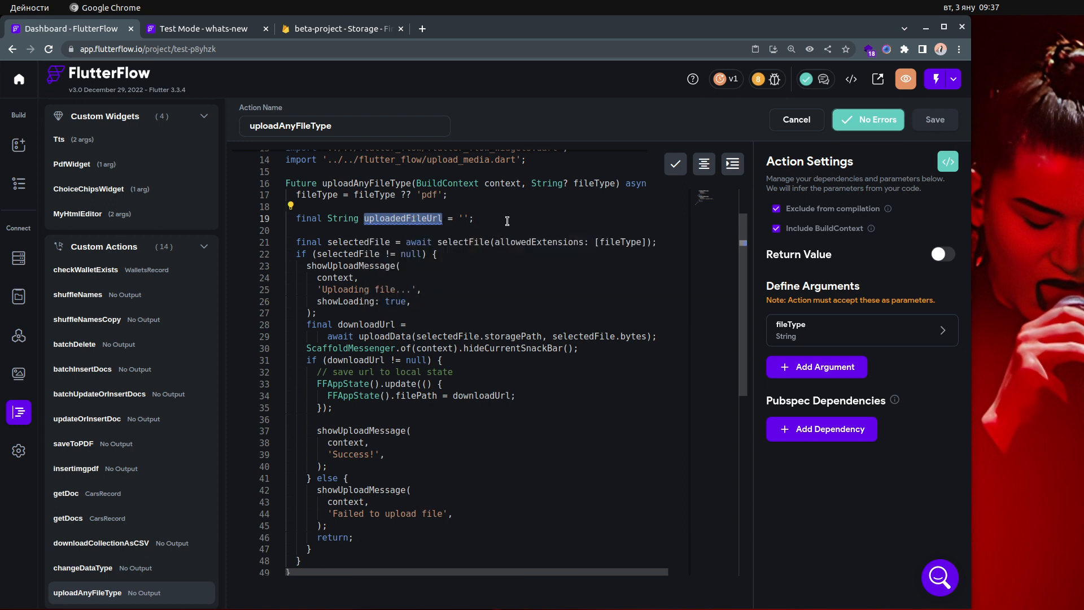
left_click(487, 218)
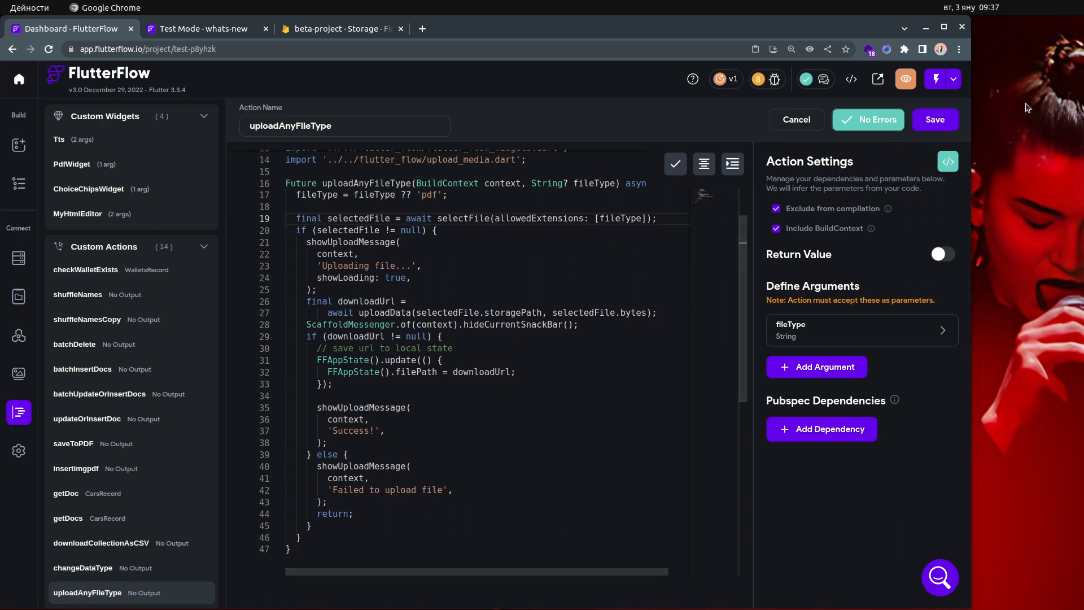
left_click(933, 119)
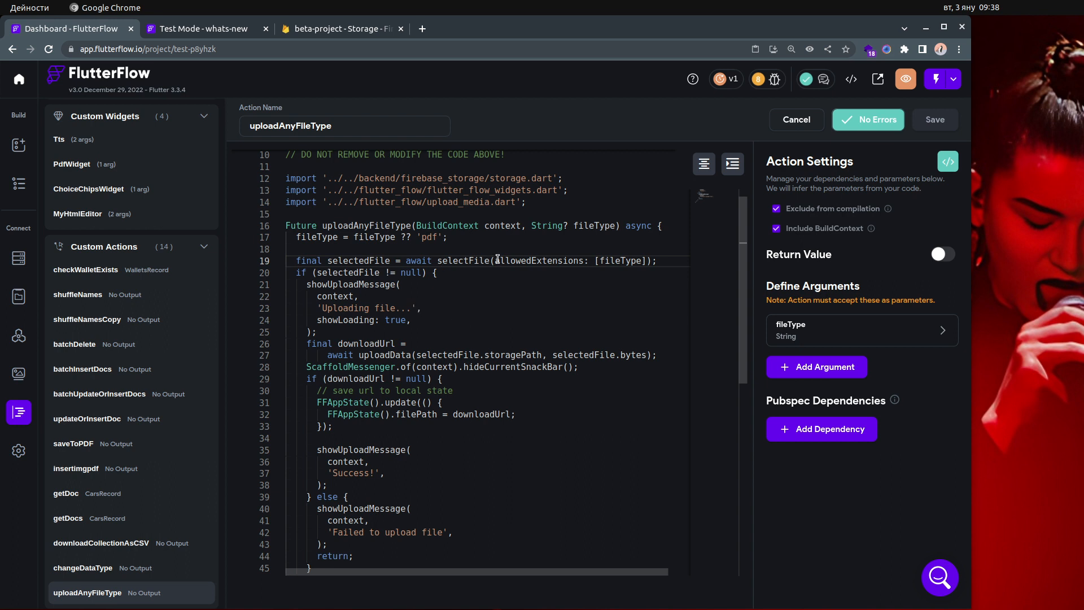
double_click(538, 261)
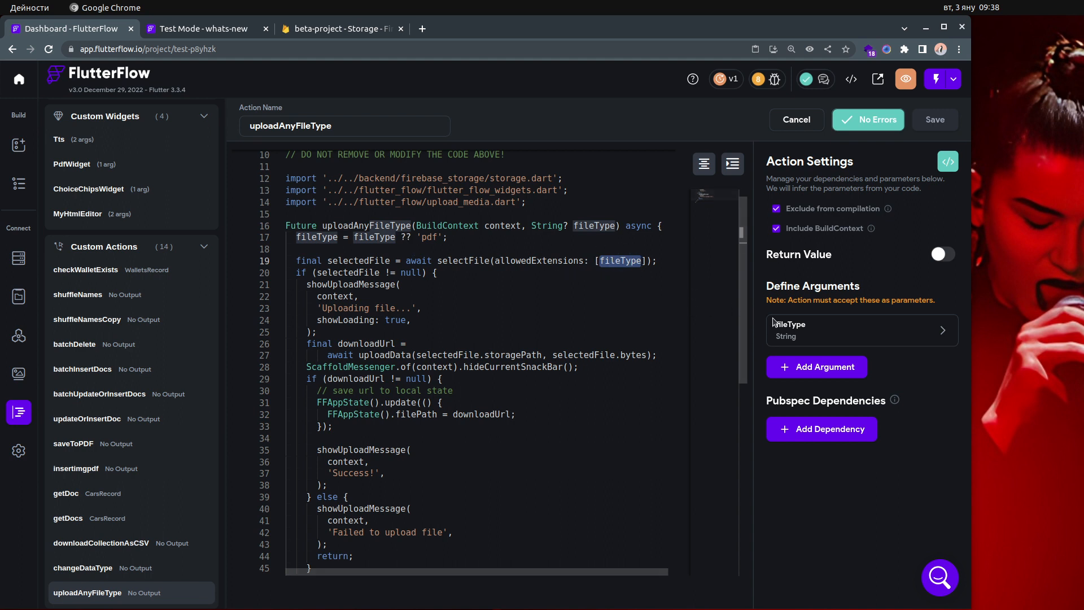
mouse_move(823, 339)
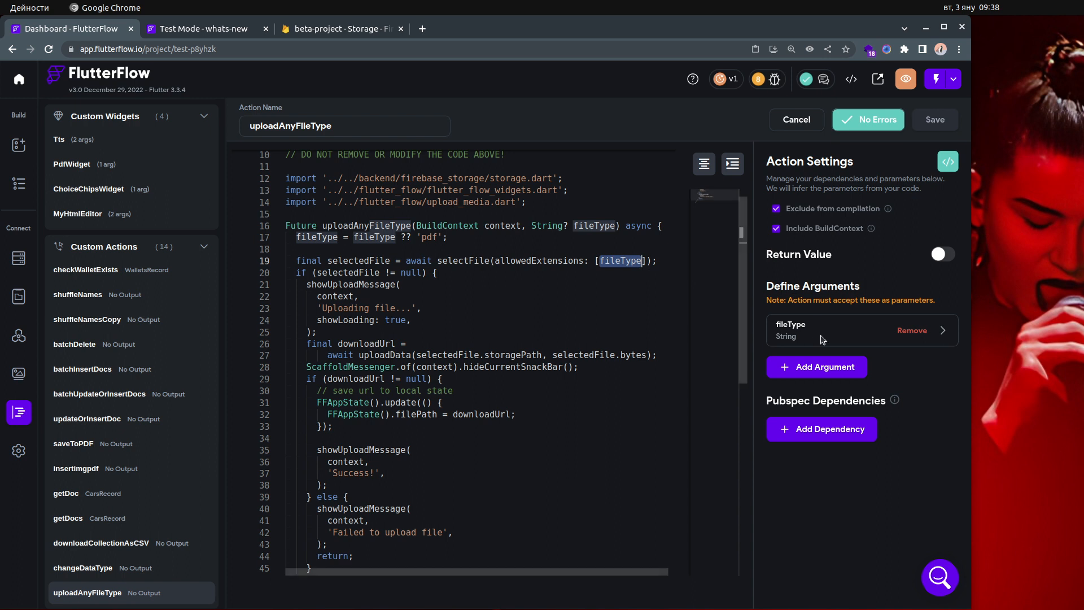
Step: Confirm fileType is a nullable String argument, review the code, and open Local State
left_click(829, 330)
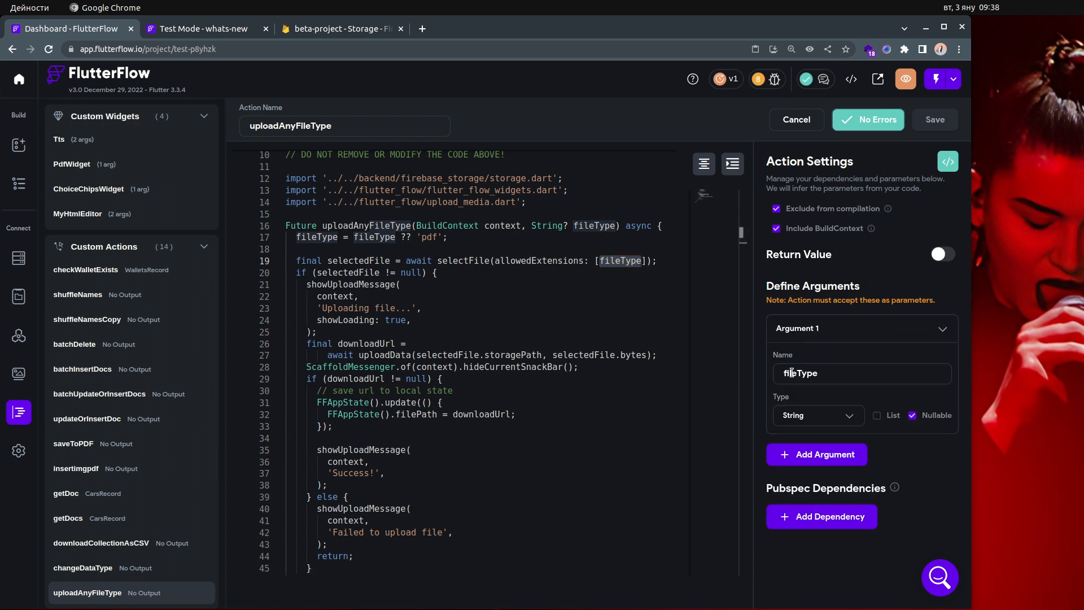
mouse_move(803, 424)
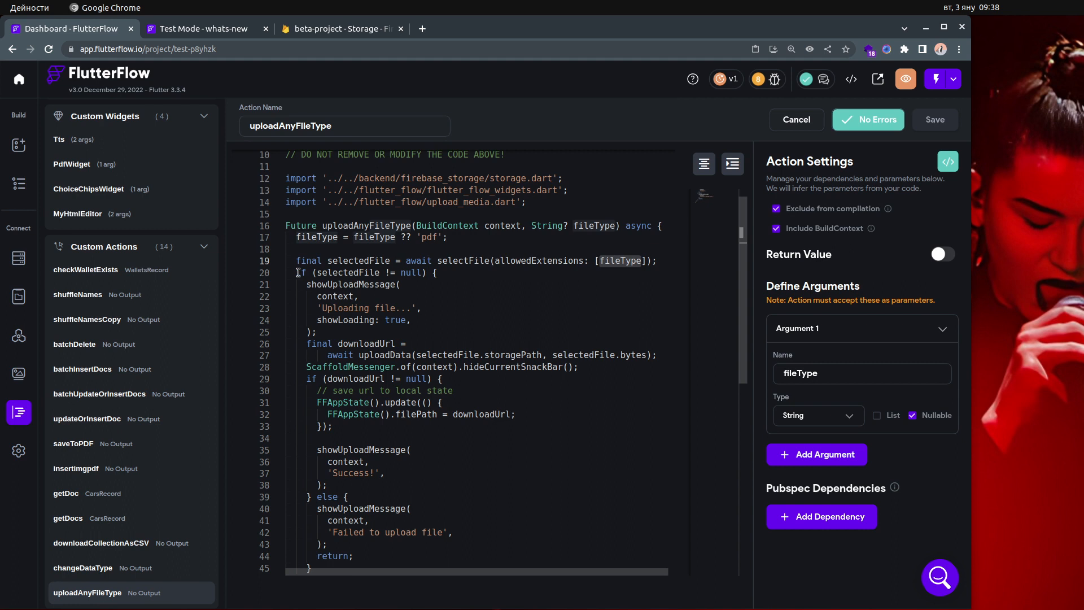
double_click(345, 308)
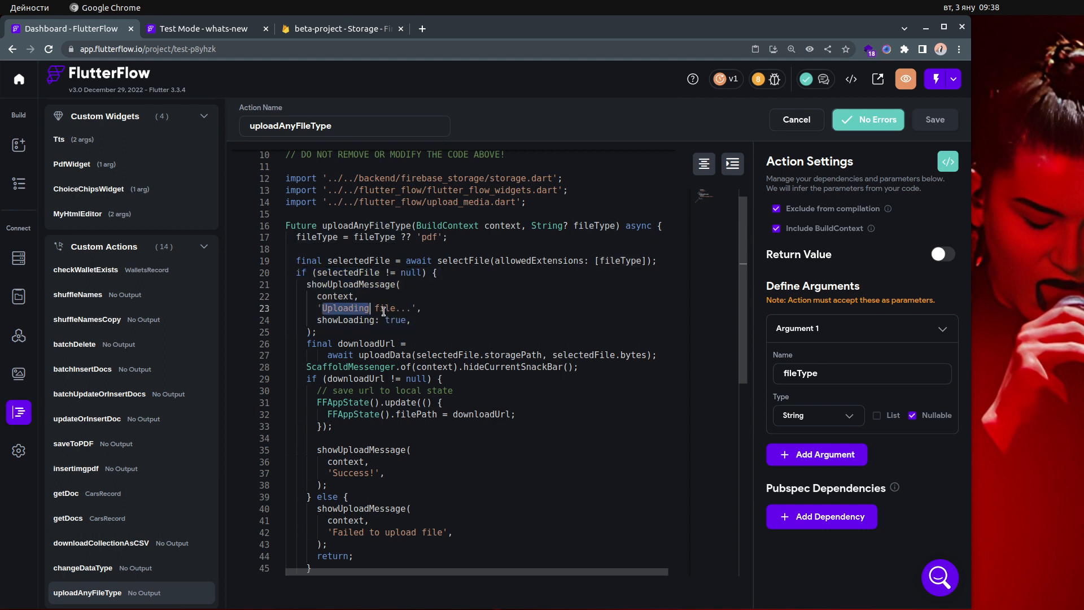
left_click_drag(320, 308, 414, 307)
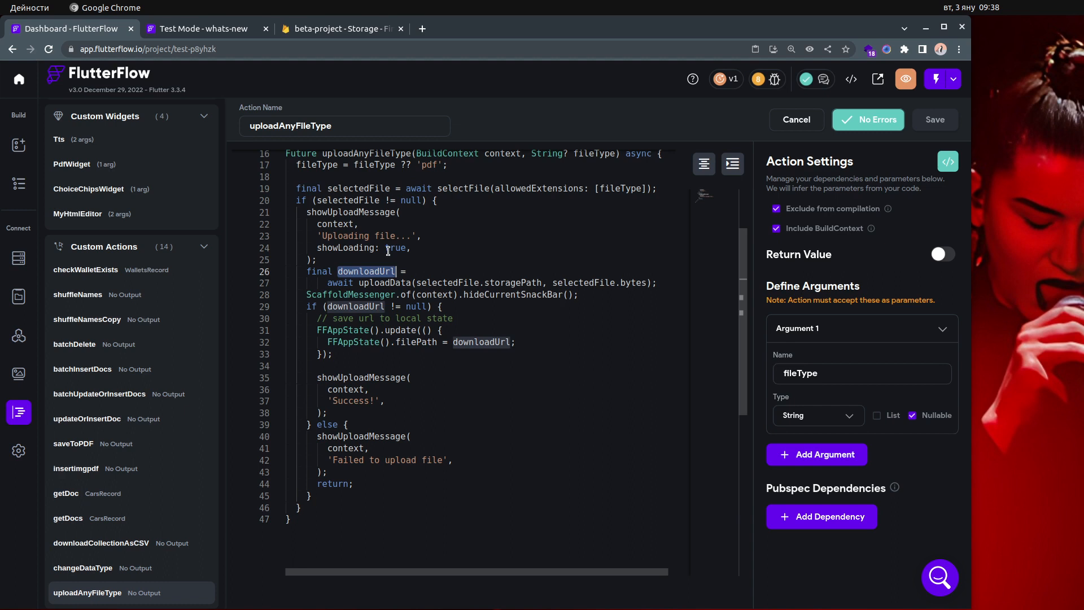
mouse_move(468, 303)
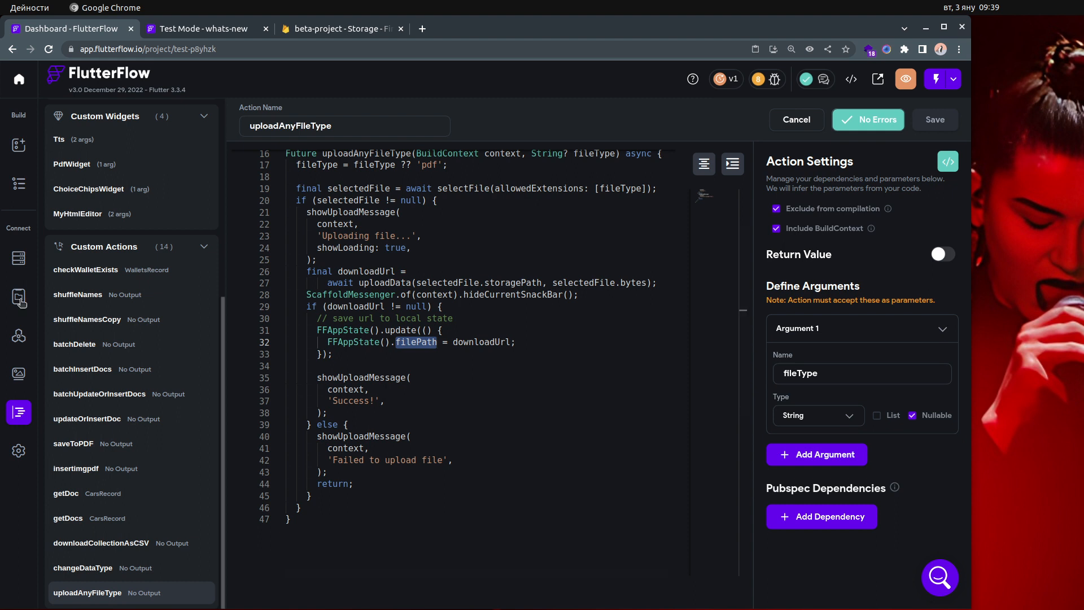
left_click(18, 296)
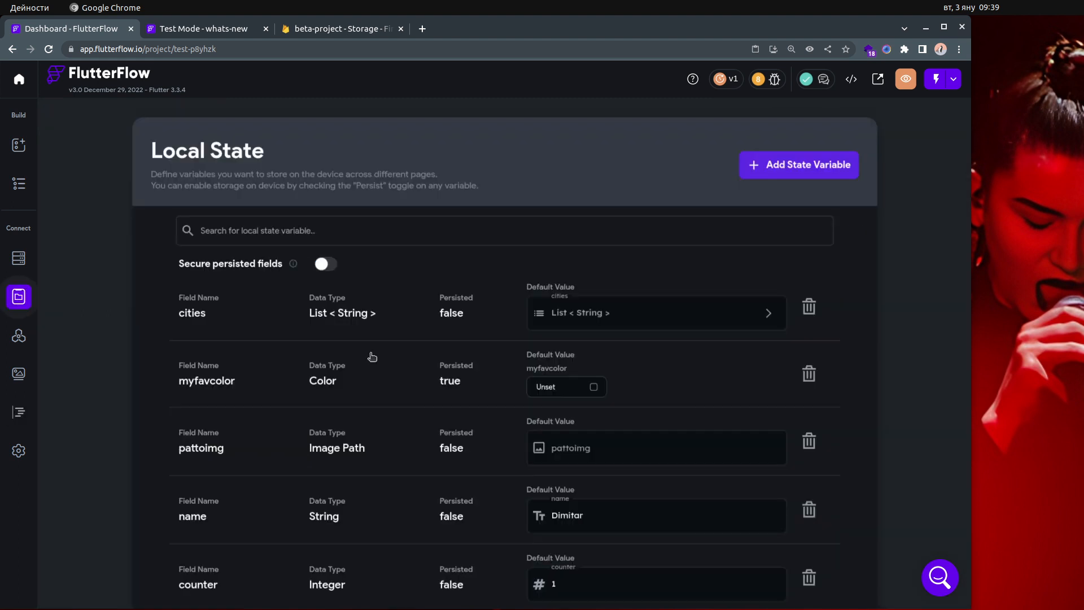
mouse_move(425, 360)
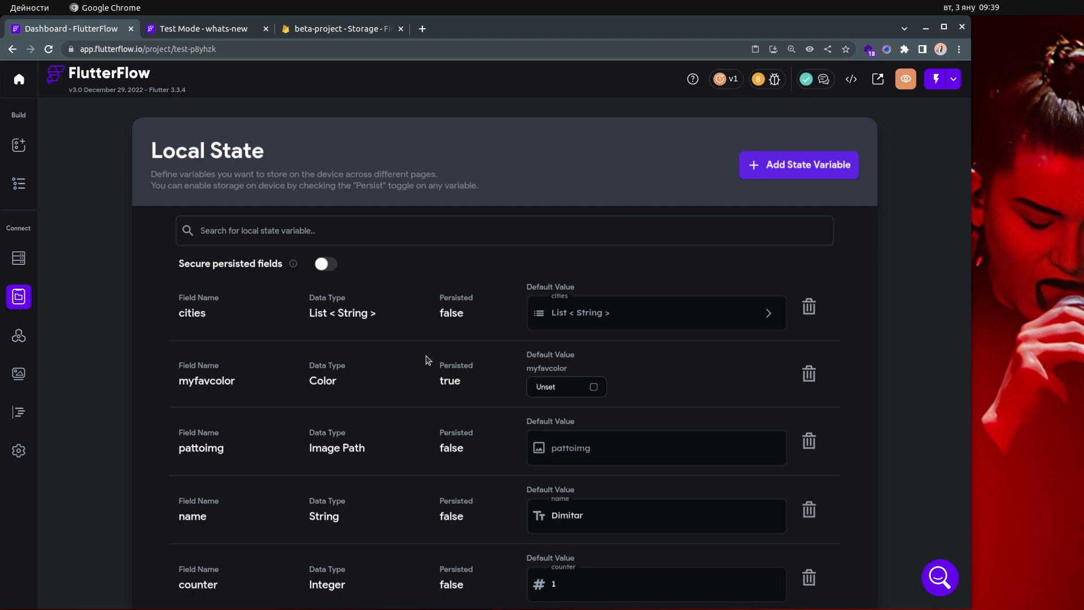
Step: Scroll the Local State list to show filePath, a non-persisted String variable
scroll("down", 3)
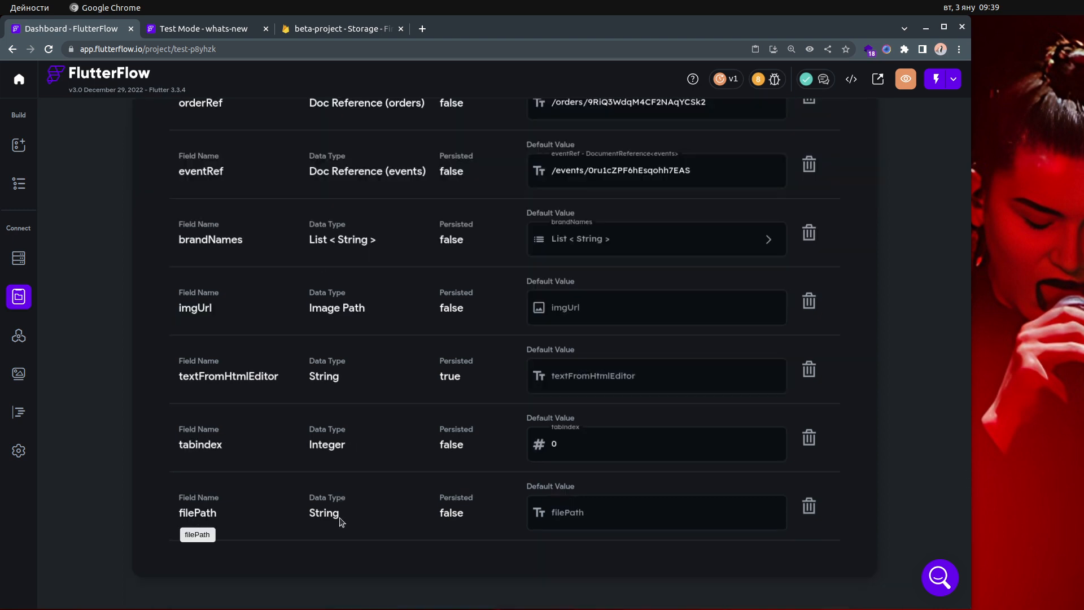
mouse_move(27, 413)
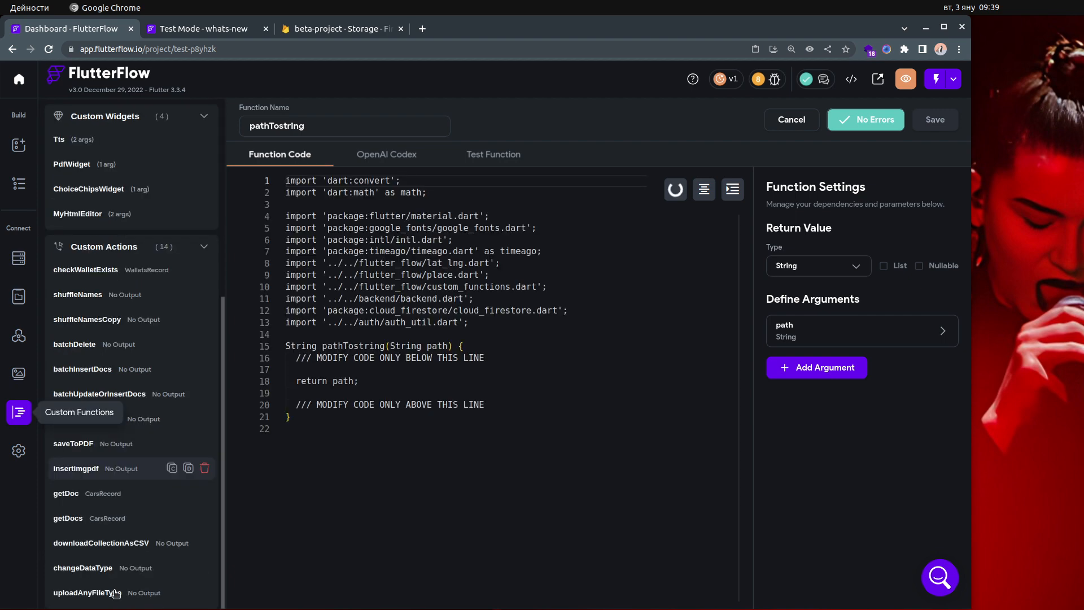
Step: Open the uploadAnyFileType code and highlight its success message section
left_click(87, 592)
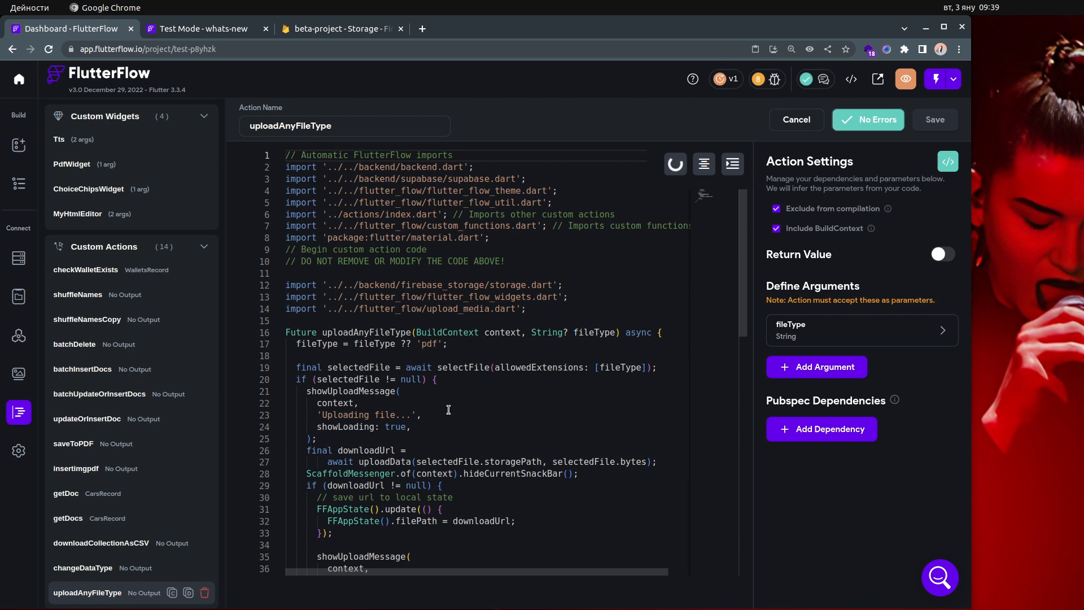
scroll("down", 3)
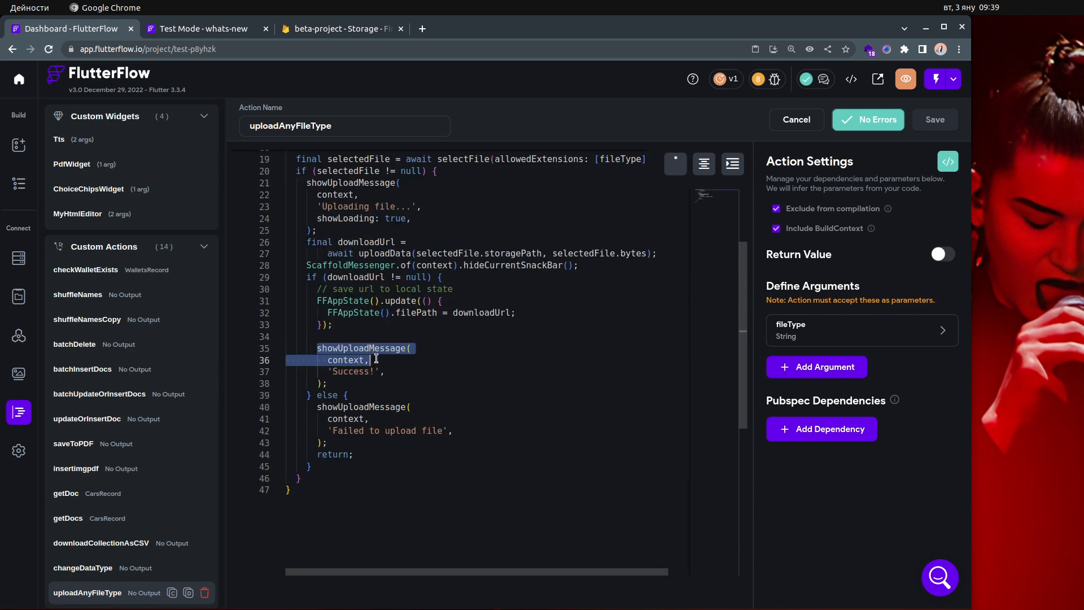
left_click_drag(375, 360, 376, 384)
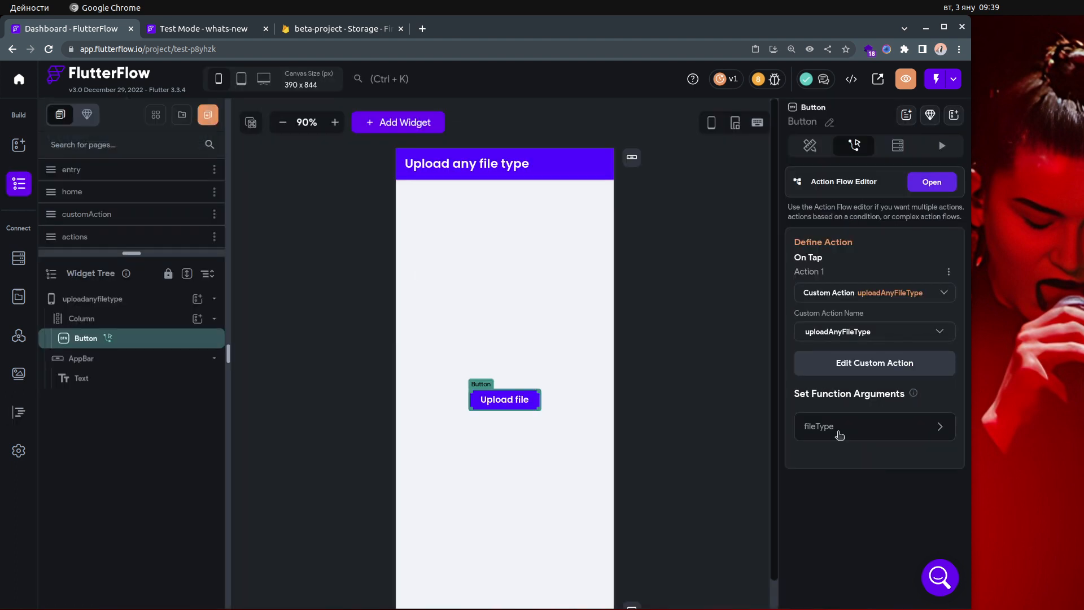
Step: Change the fileType argument value from txt to zip and view the app in test mode
left_click(839, 425)
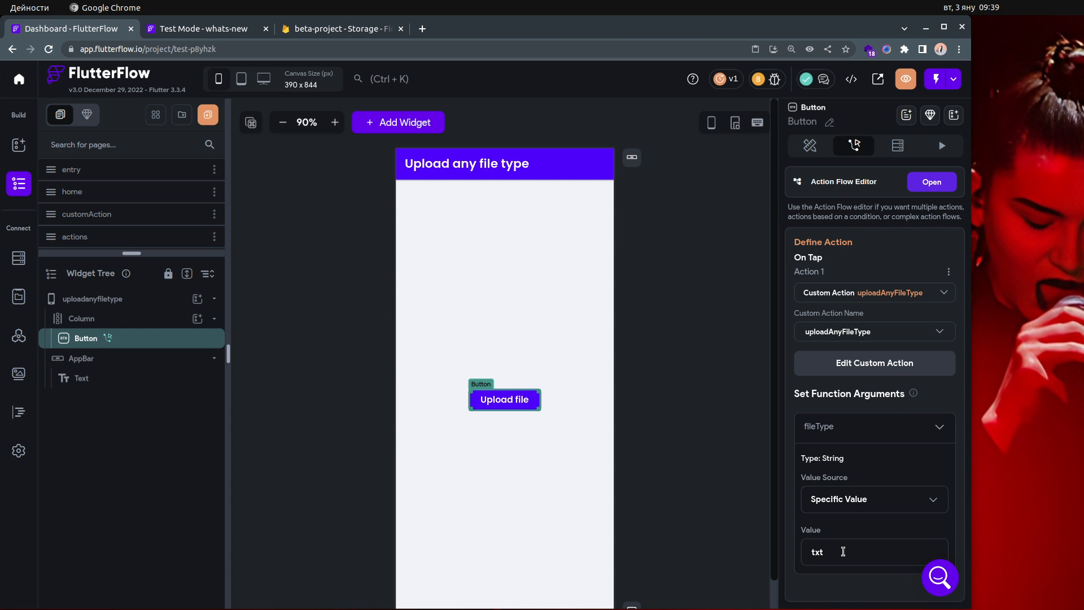
double_click(816, 551)
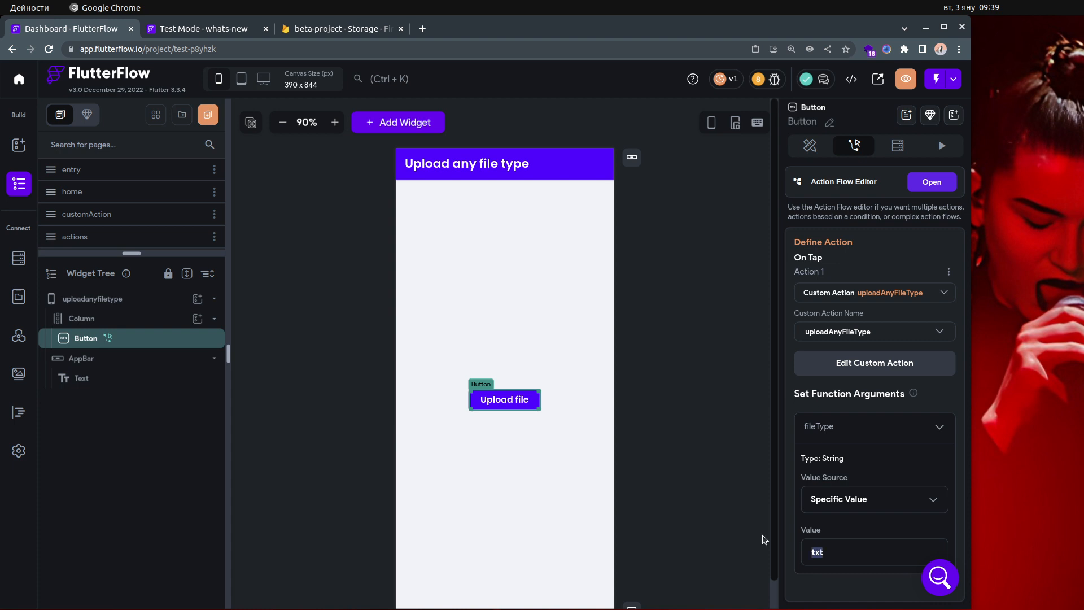
type("zip")
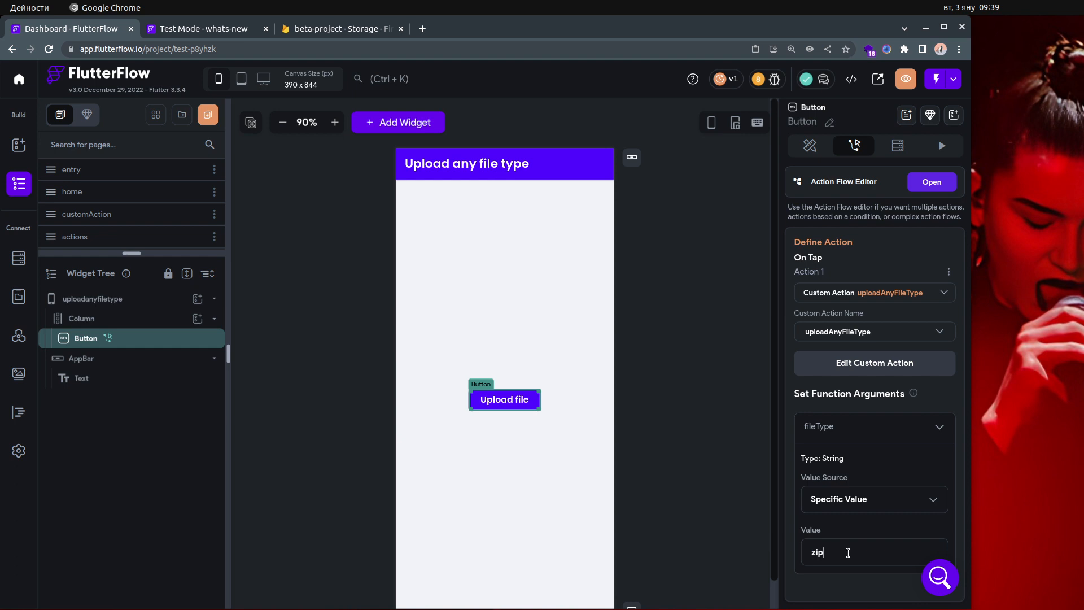
left_click(204, 29)
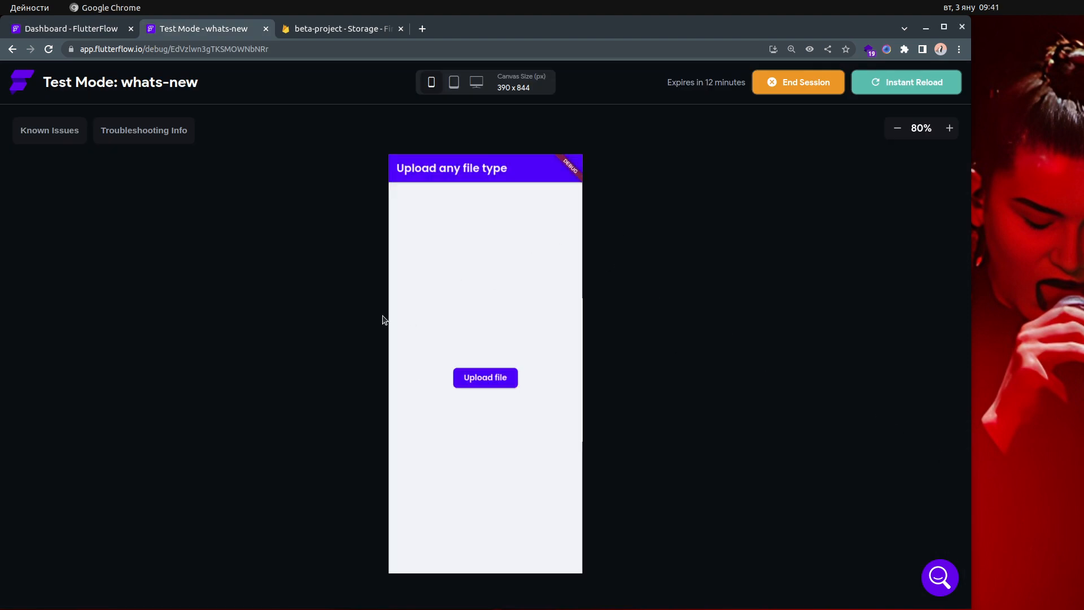
mouse_move(642, 336)
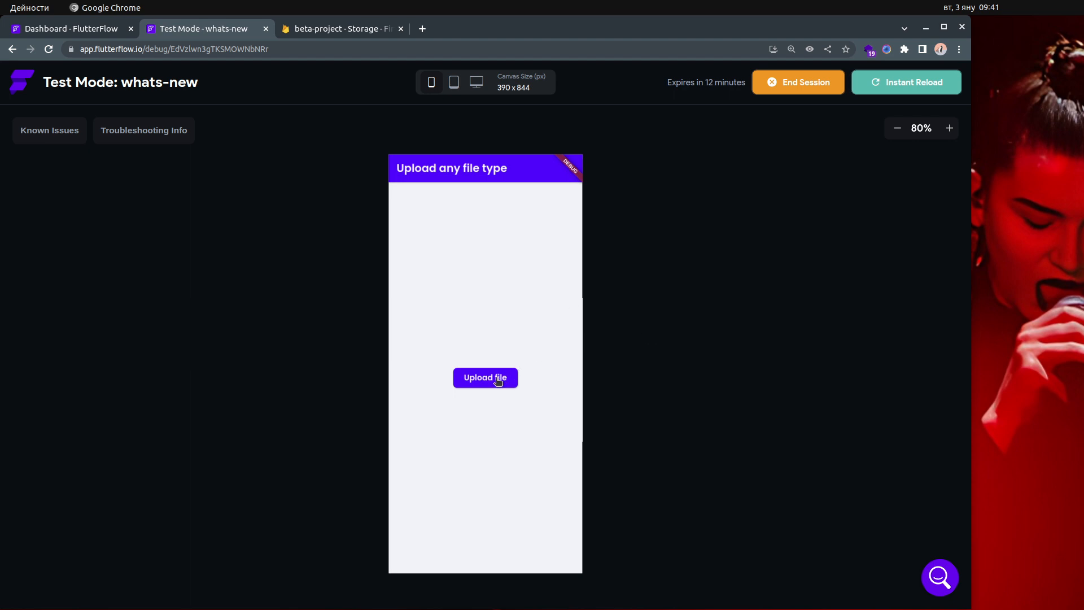
Step: Tap Upload file in the test app to open the zip-only file picker
left_click(484, 378)
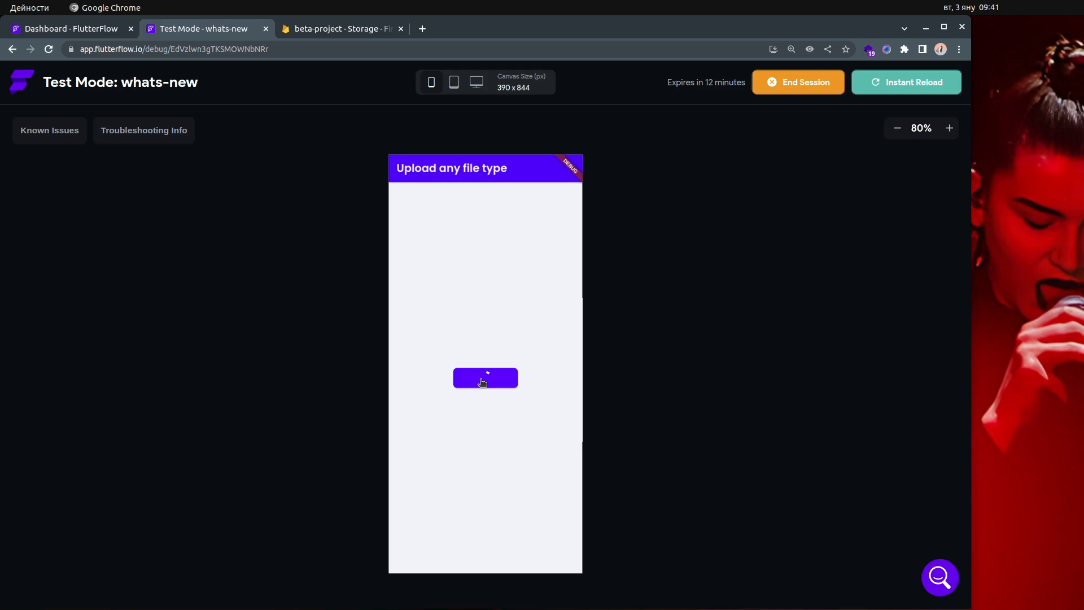
left_click(484, 378)
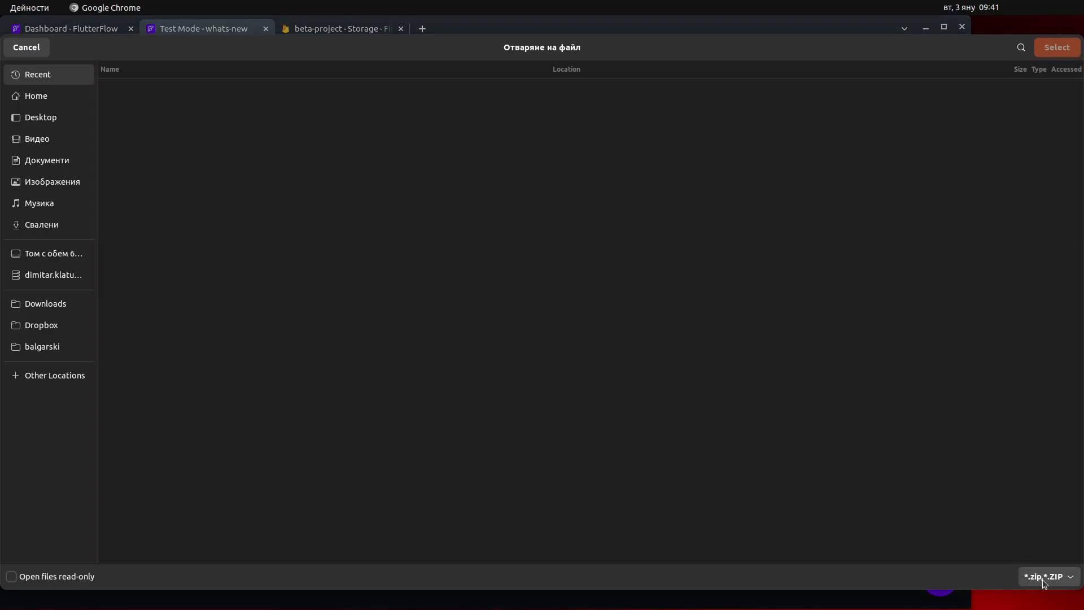
Step: Upload sample-zip-file.zip from the Downloads folder
left_click(45, 303)
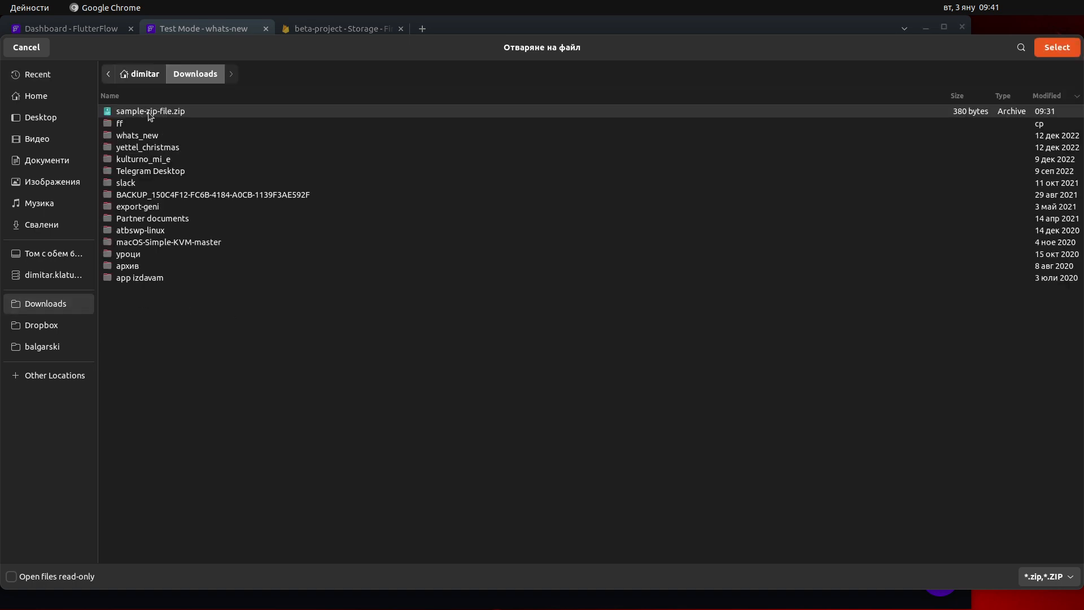
mouse_move(1057, 77)
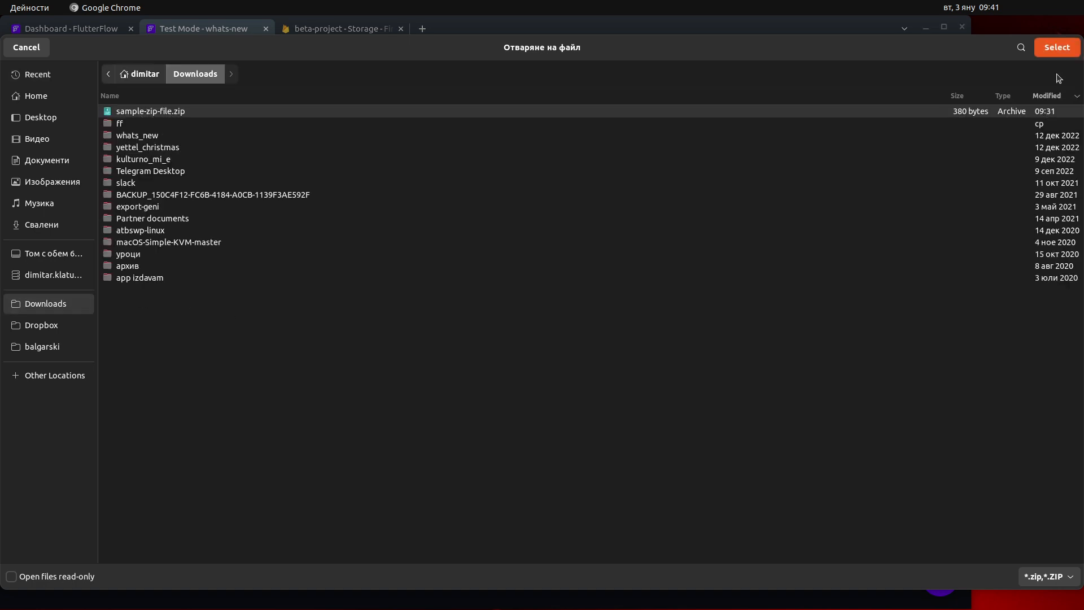
left_click(1056, 46)
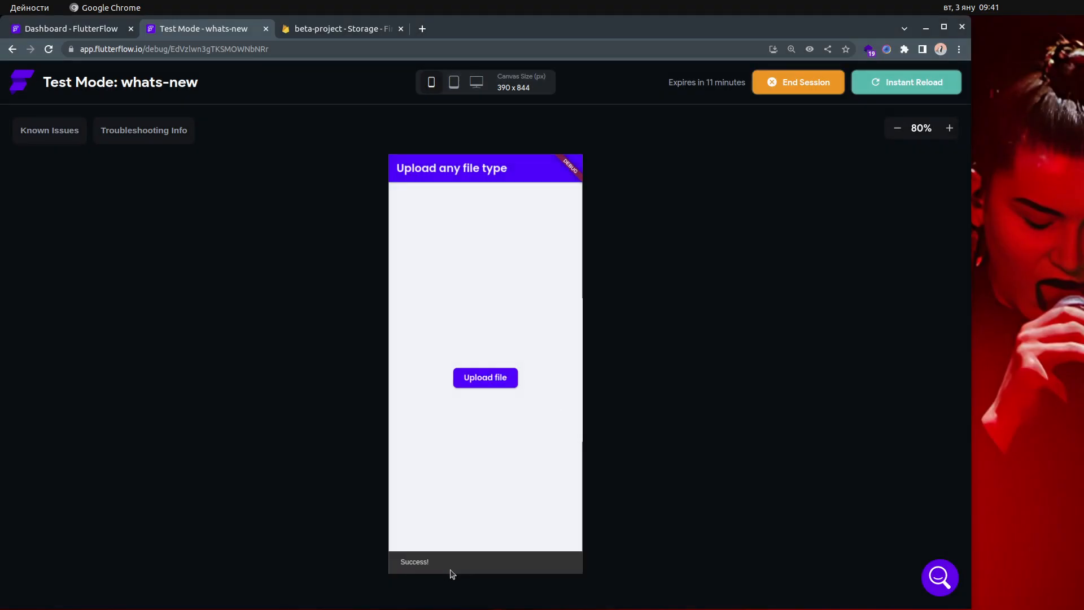
left_click(339, 29)
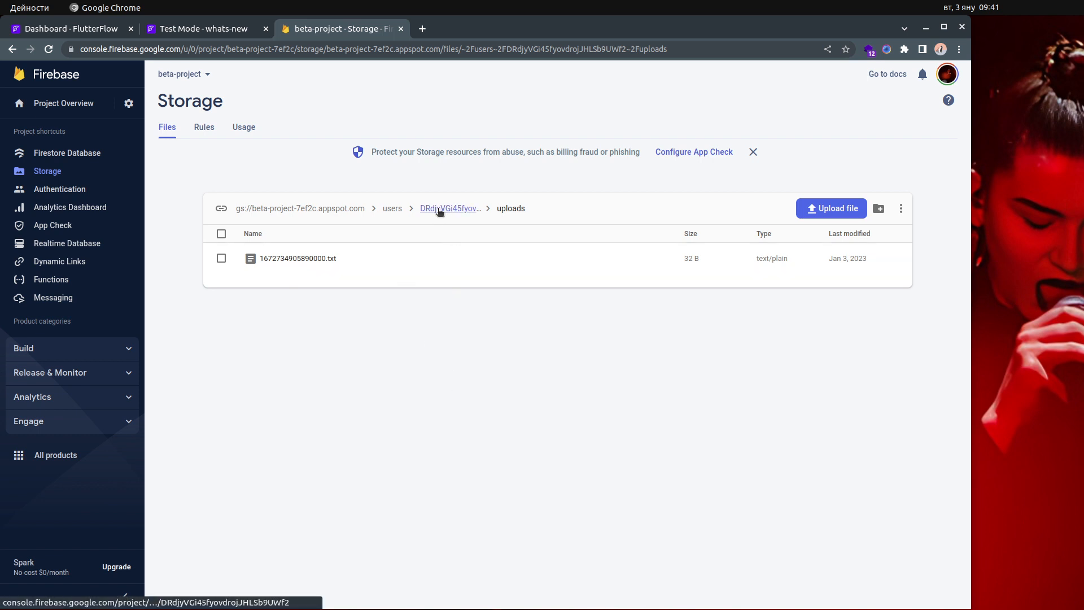
mouse_move(507, 355)
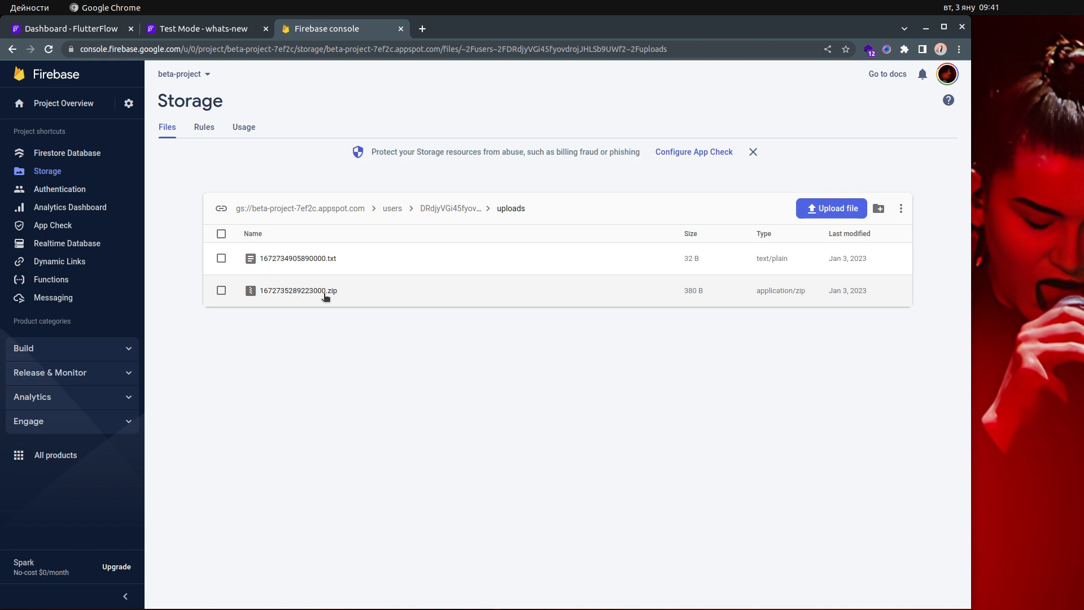
Step: View the details of the 380-byte 1672735289223000.zip in the uploads folder
left_click(298, 290)
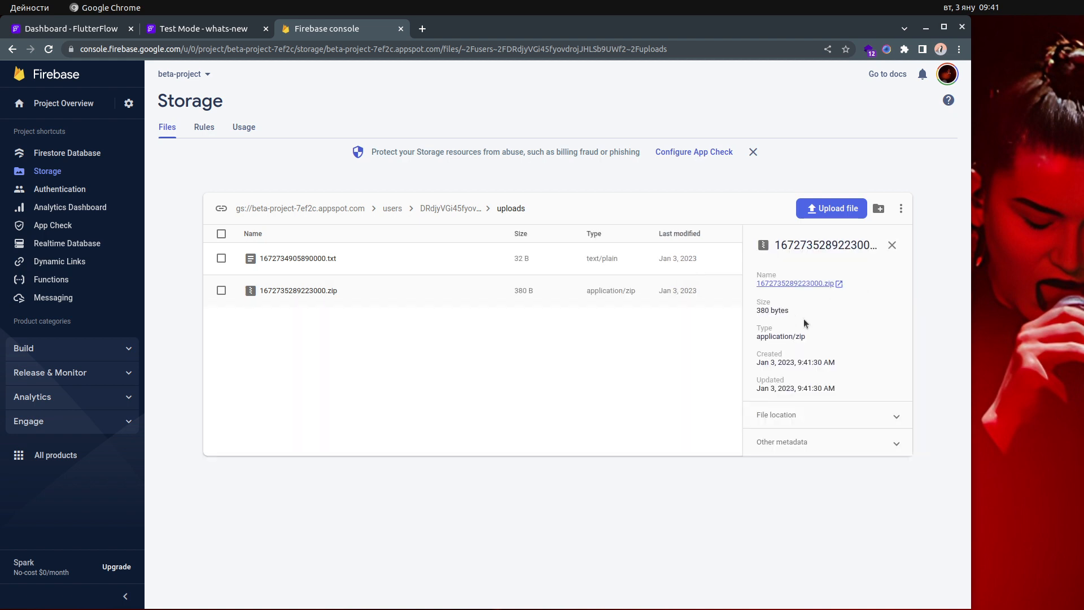
mouse_move(482, 329)
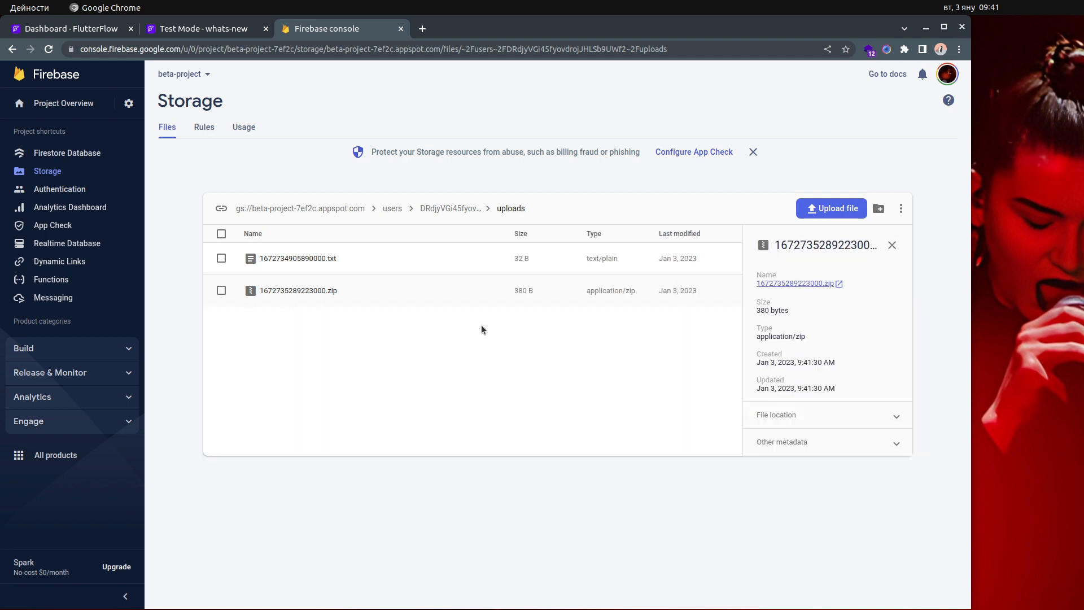
left_click(69, 28)
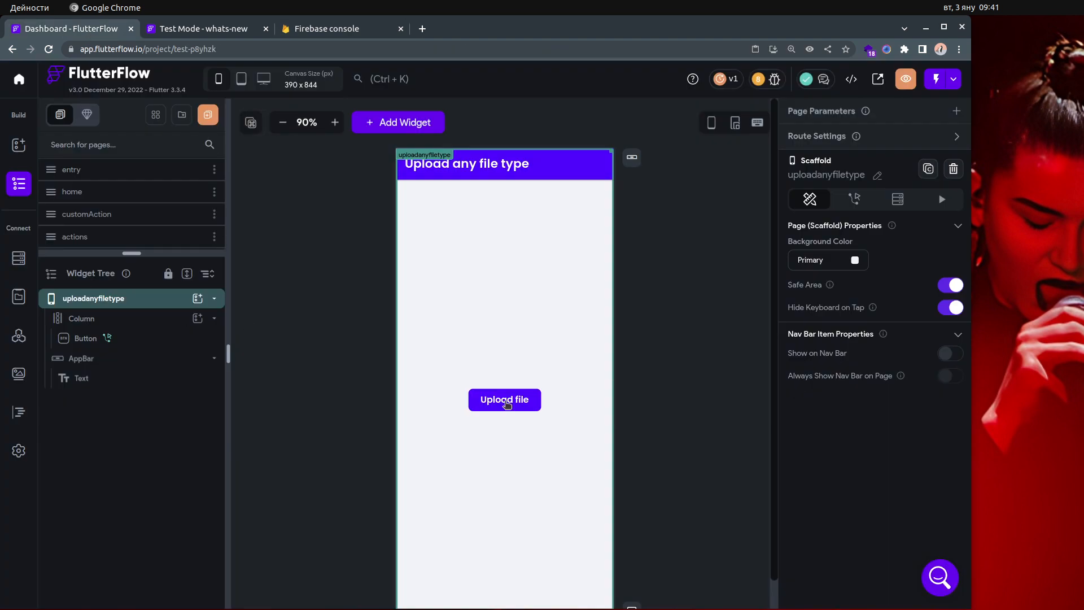
Step: Try php, dart and txt as the Upload file button's fileType value
left_click(504, 399)
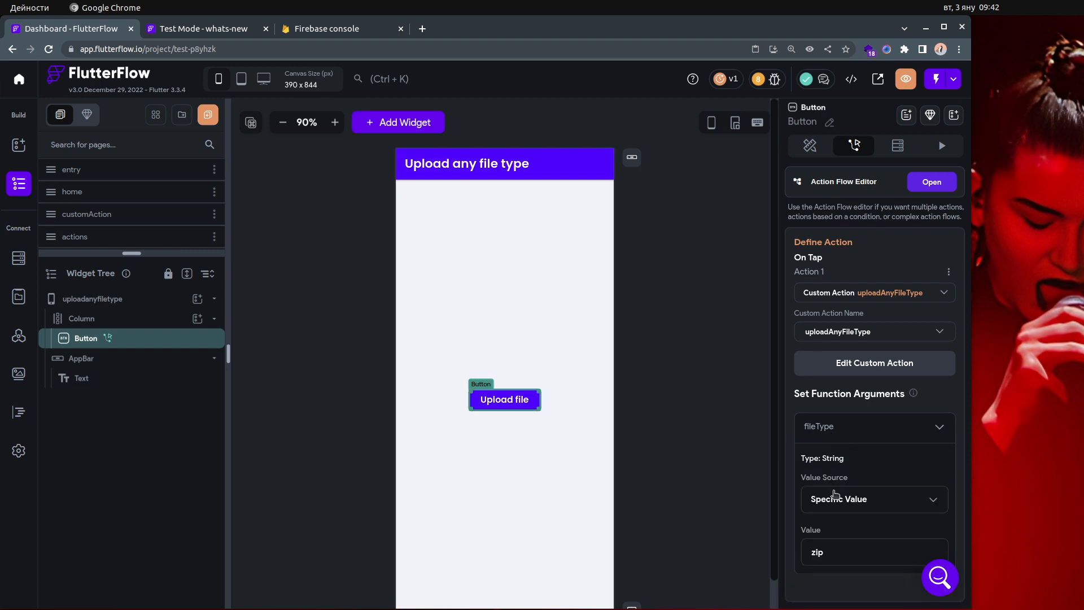
double_click(816, 552)
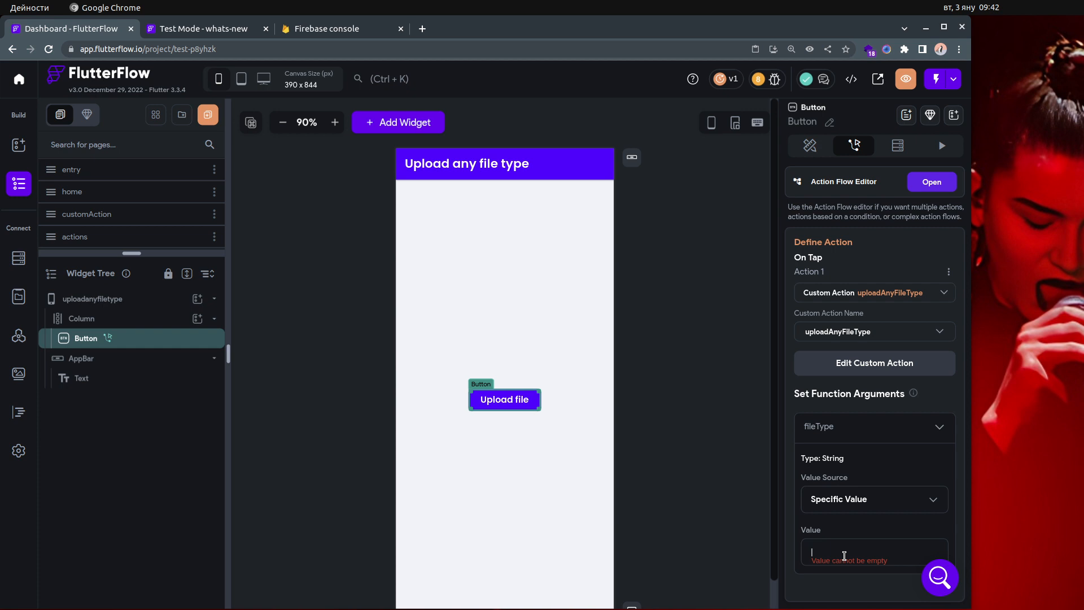
type("P")
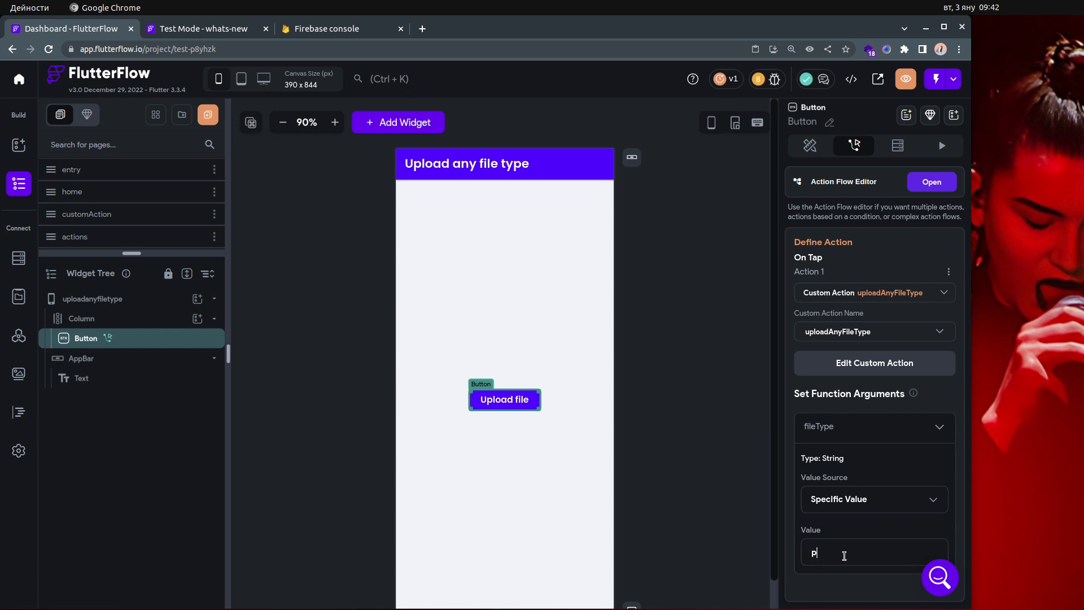
type("hp")
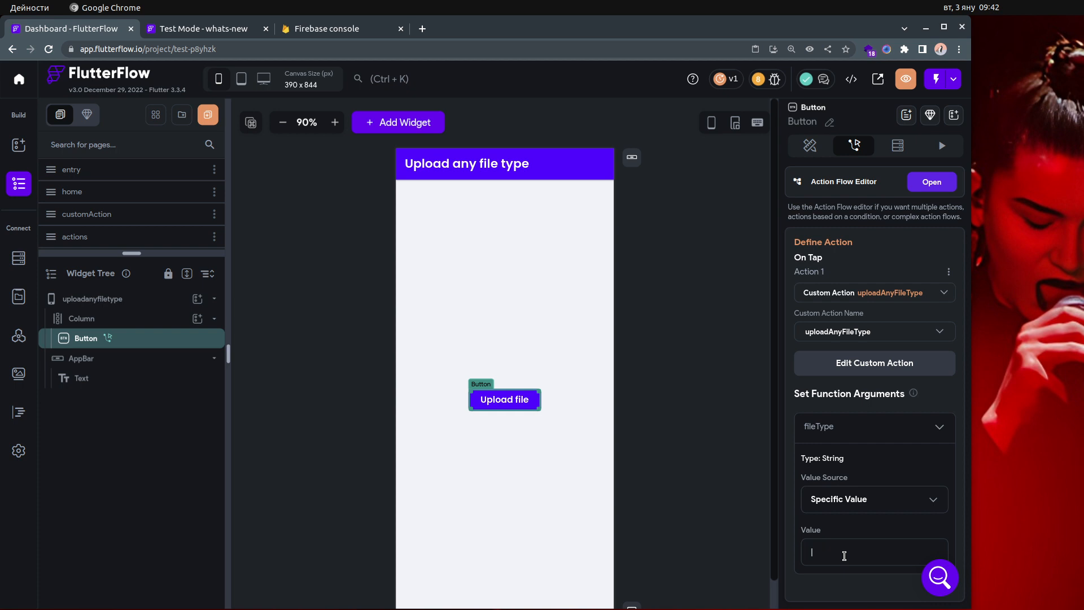
type("dart")
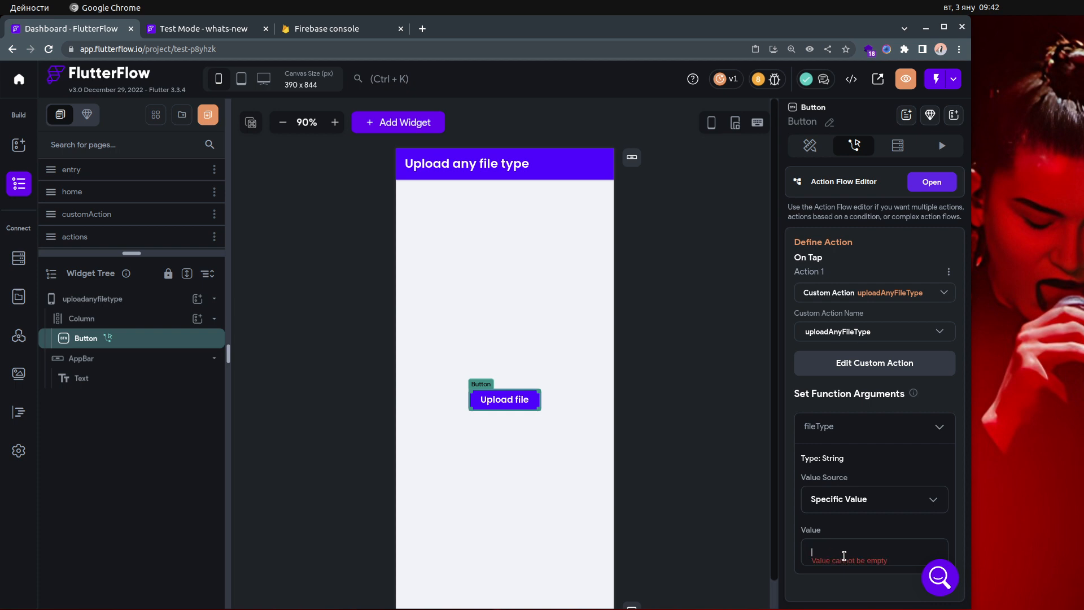
type("txt")
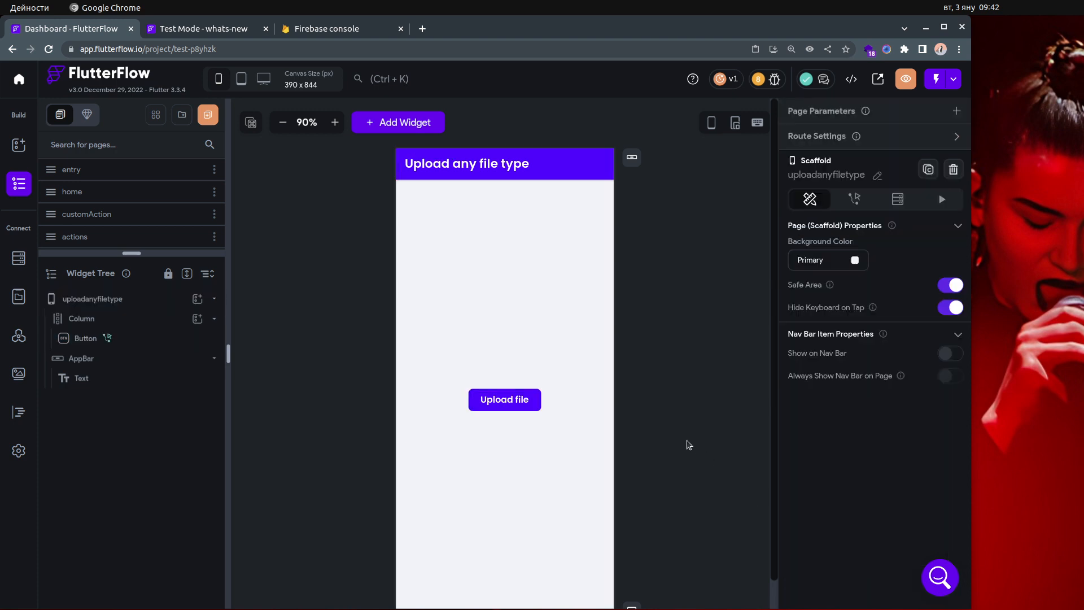
mouse_move(683, 453)
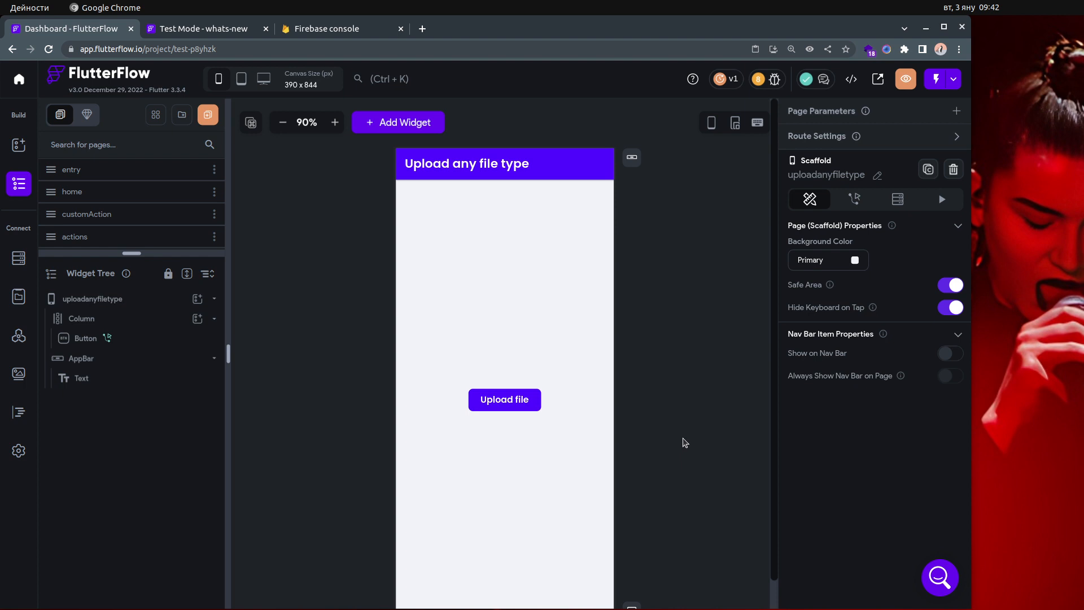
mouse_move(680, 468)
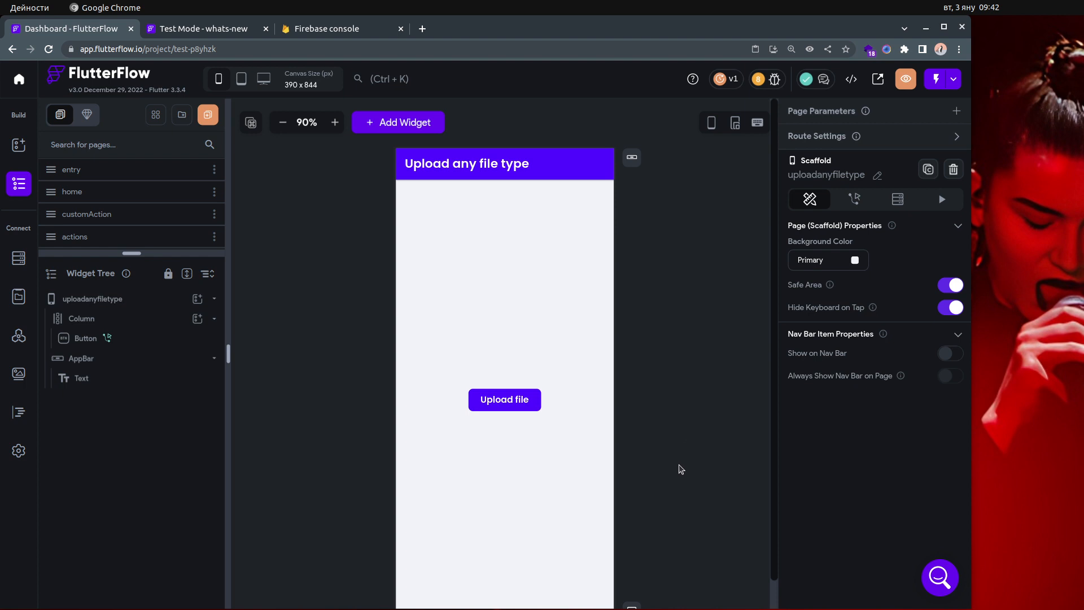
mouse_move(806, 487)
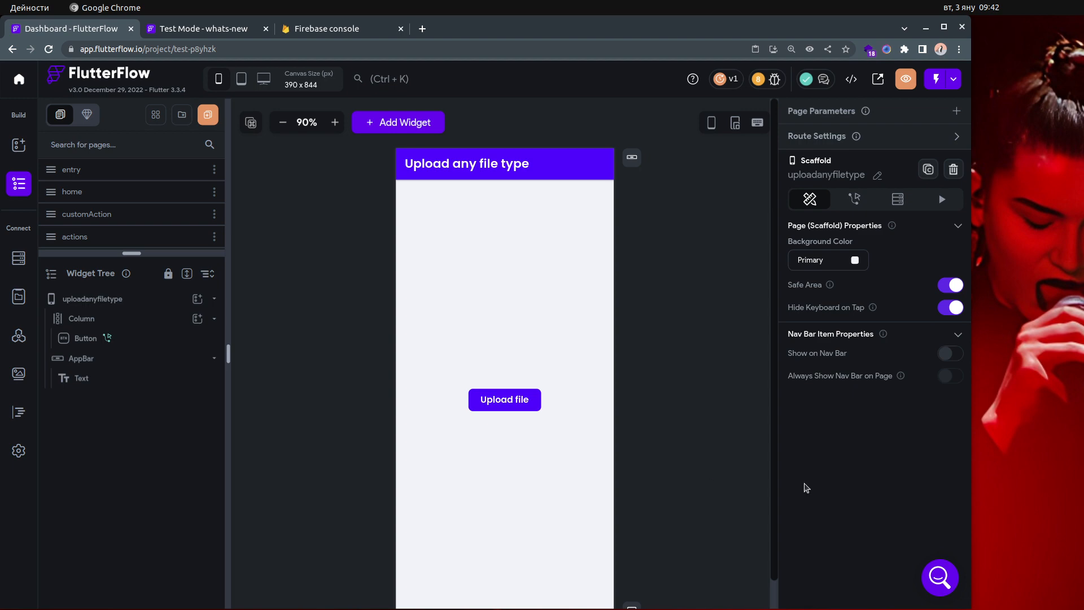